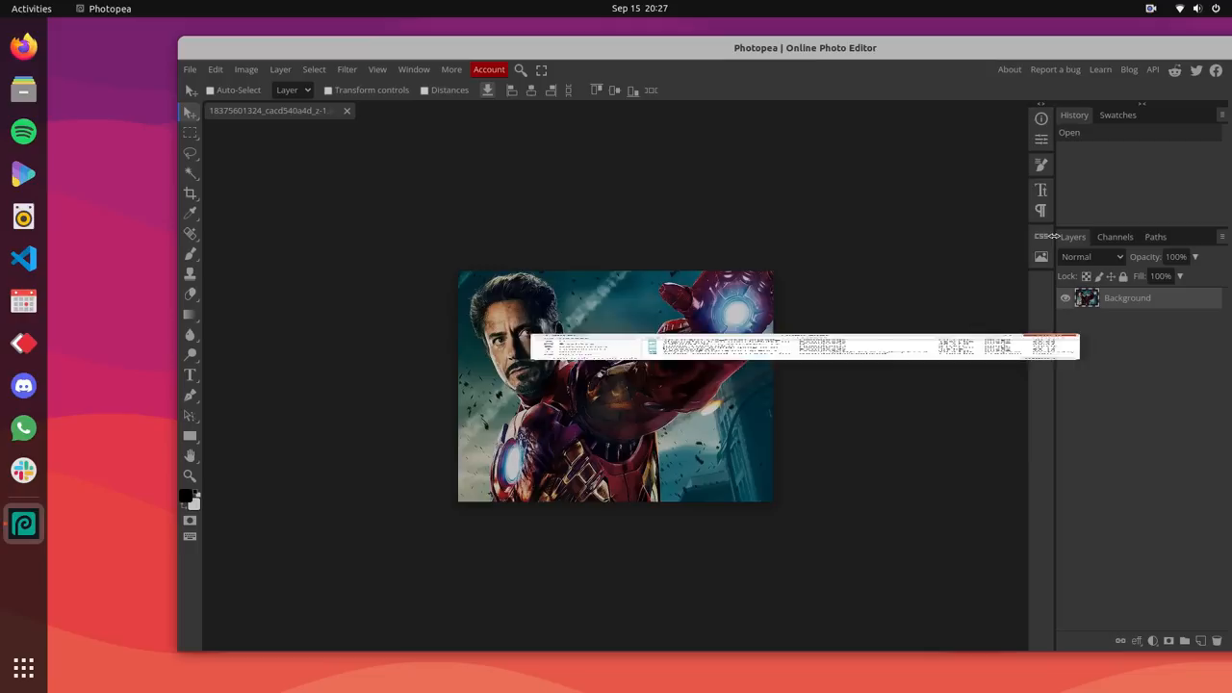
# Use Magic Cut to mark Iron Man as foreground and the scene as background, then view the whole picture
pyautogui.click(314, 68)
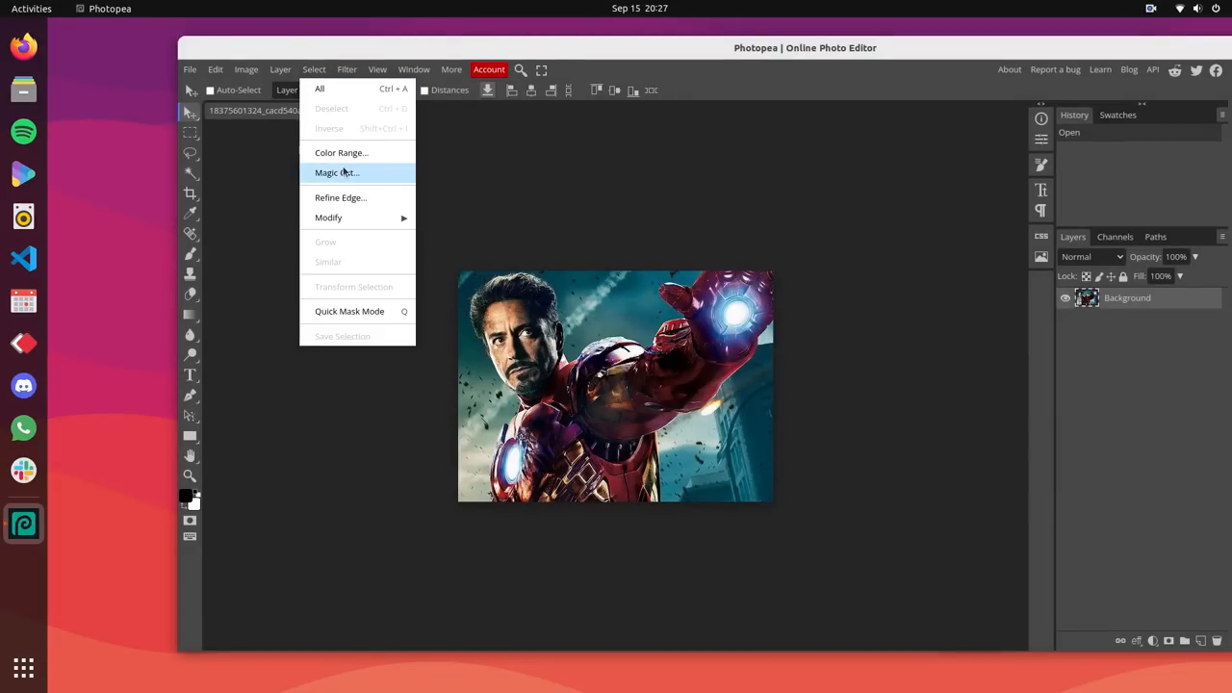
pyautogui.click(335, 173)
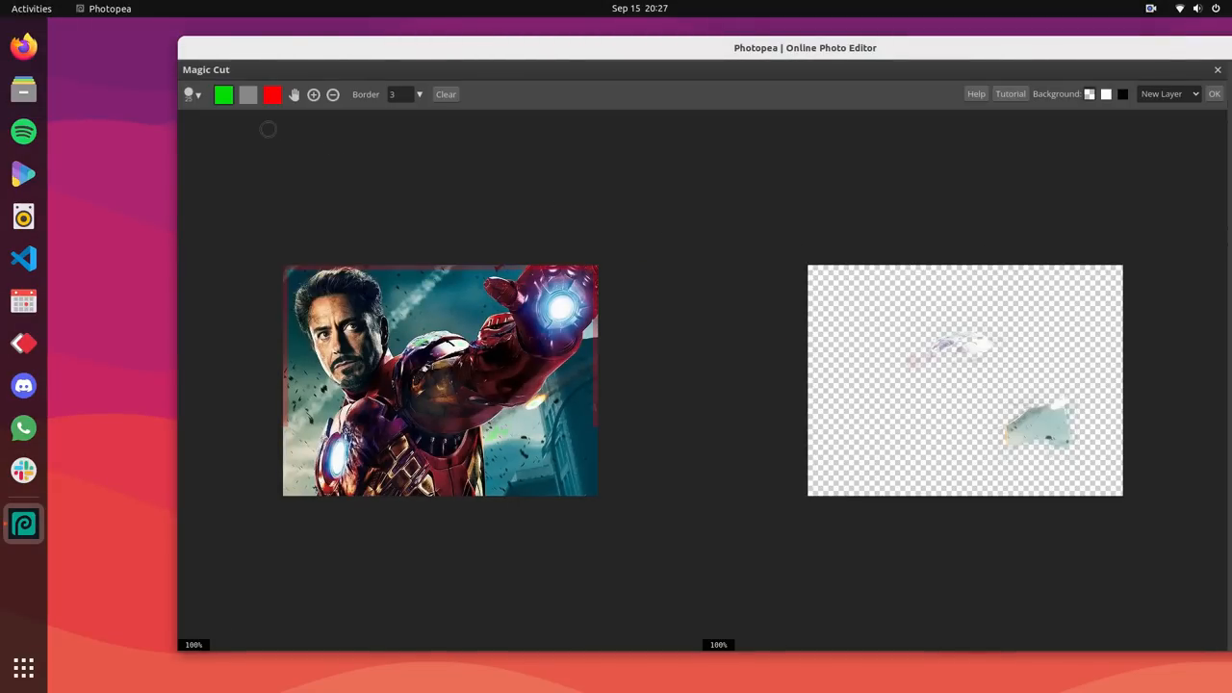
pyautogui.moveTo(337, 303); pyautogui.dragTo(337, 327)
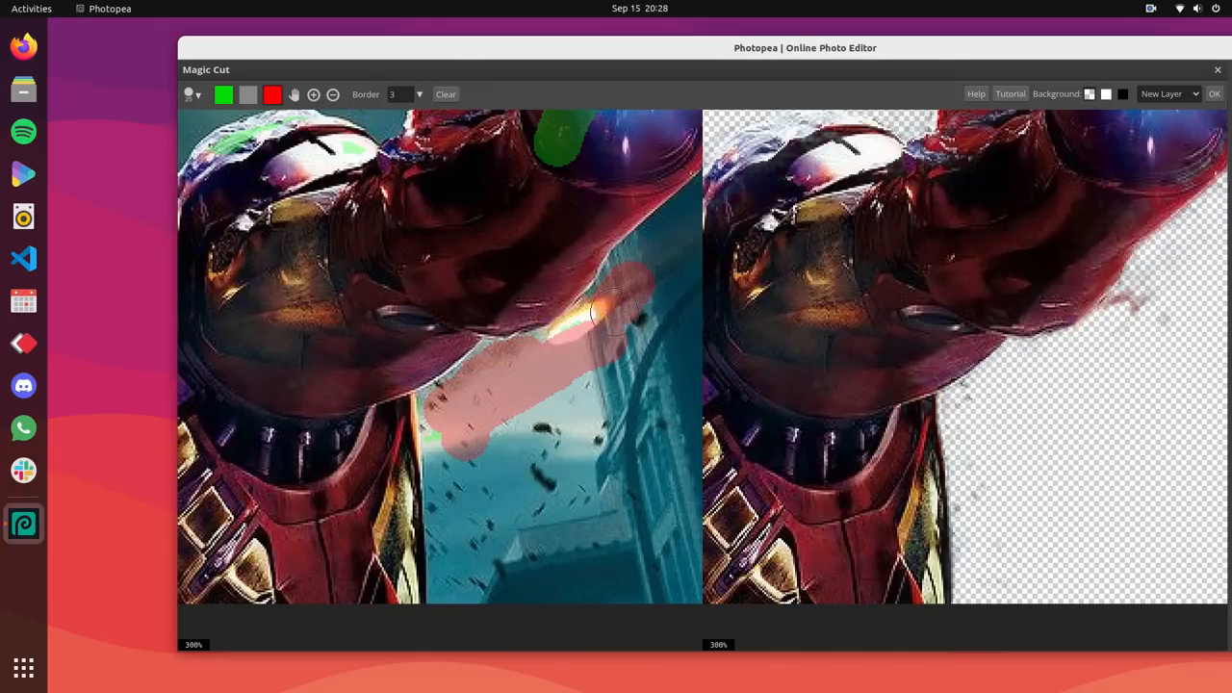
pyautogui.moveTo(597, 328); pyautogui.dragTo(452, 481)
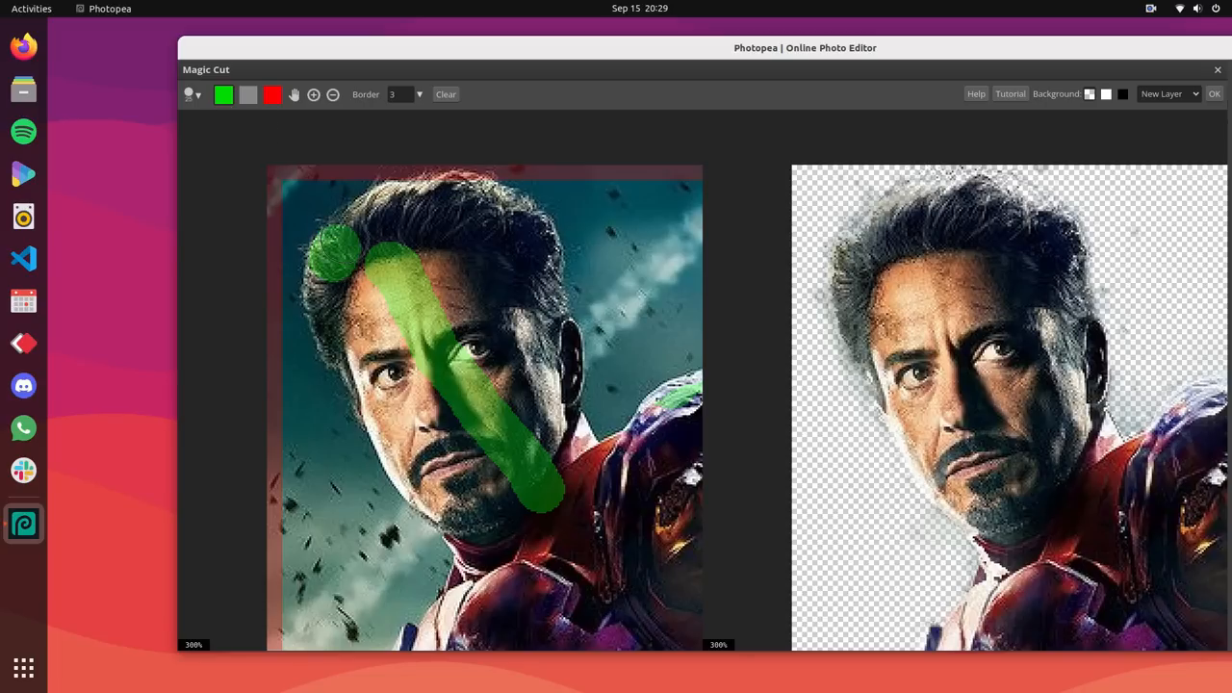
pyautogui.click(272, 94)
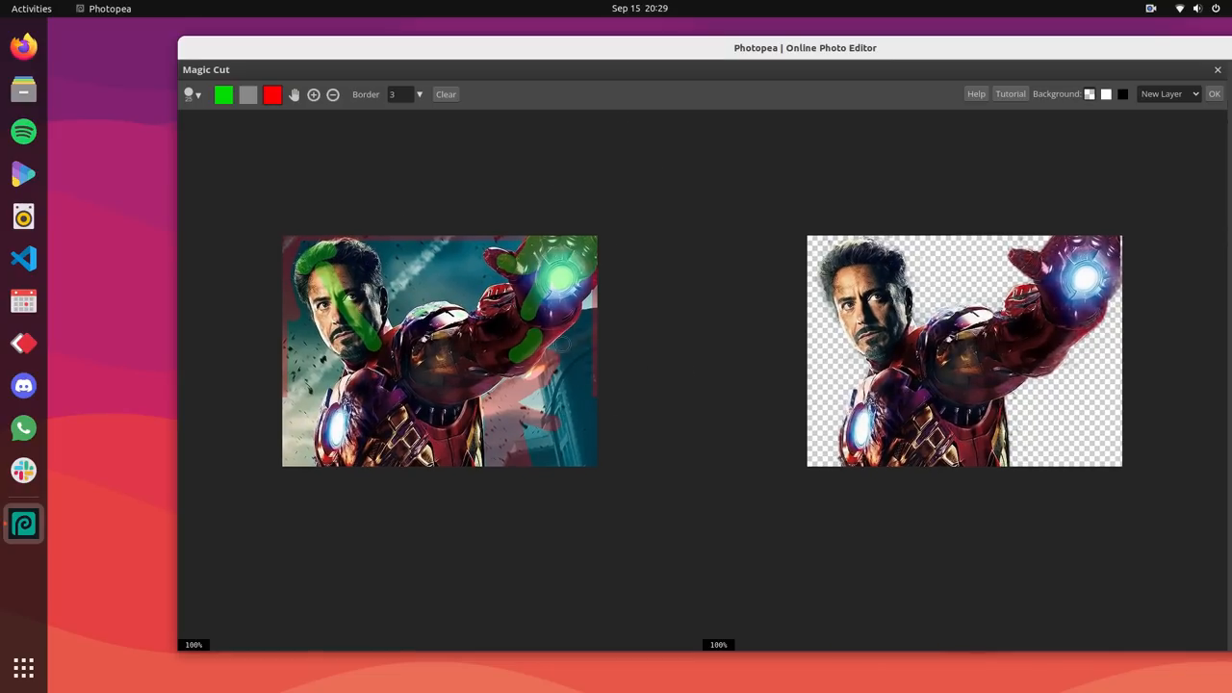
# Output the Magic Cut result as a new layer, dismiss the Account plans, and launch Video Downloader
pyautogui.click(1167, 94)
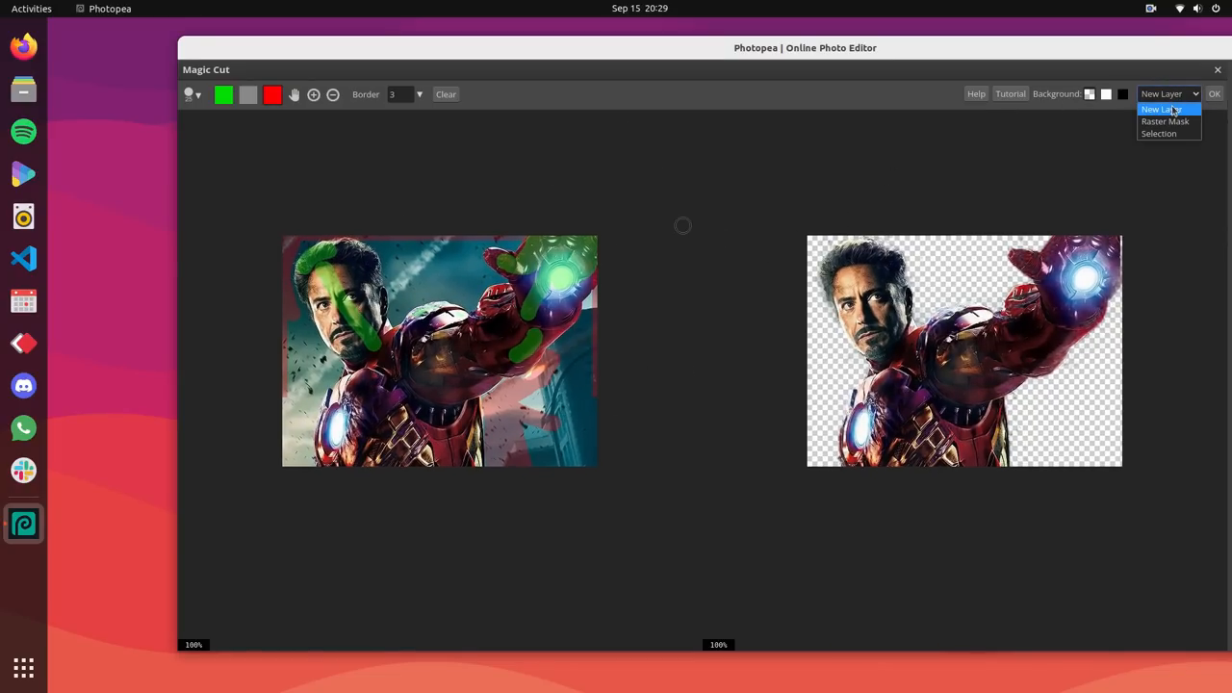
pyautogui.click(1213, 93)
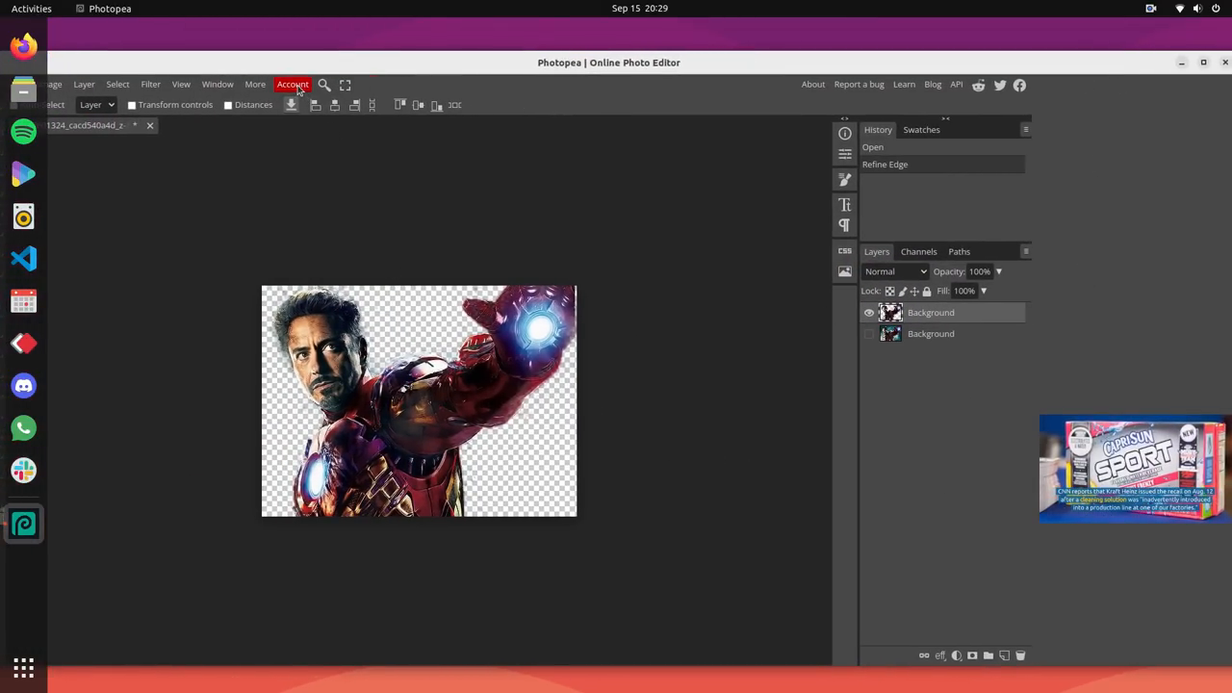
pyautogui.click(292, 84)
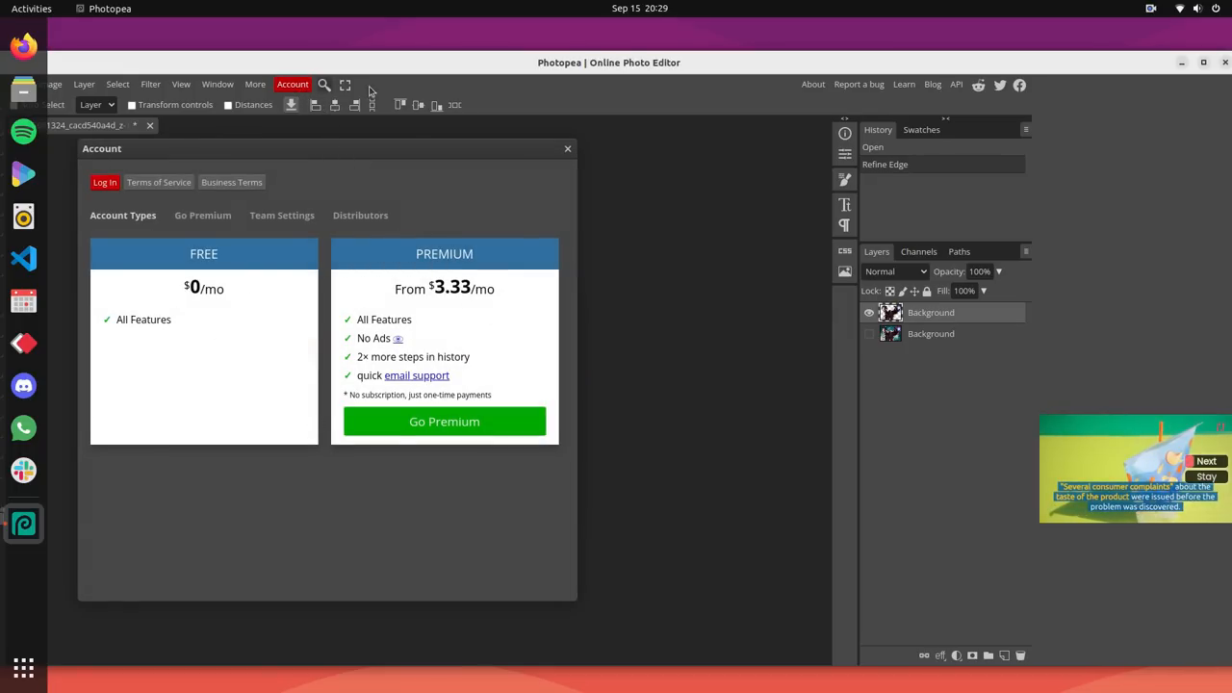
pyautogui.click(566, 148)
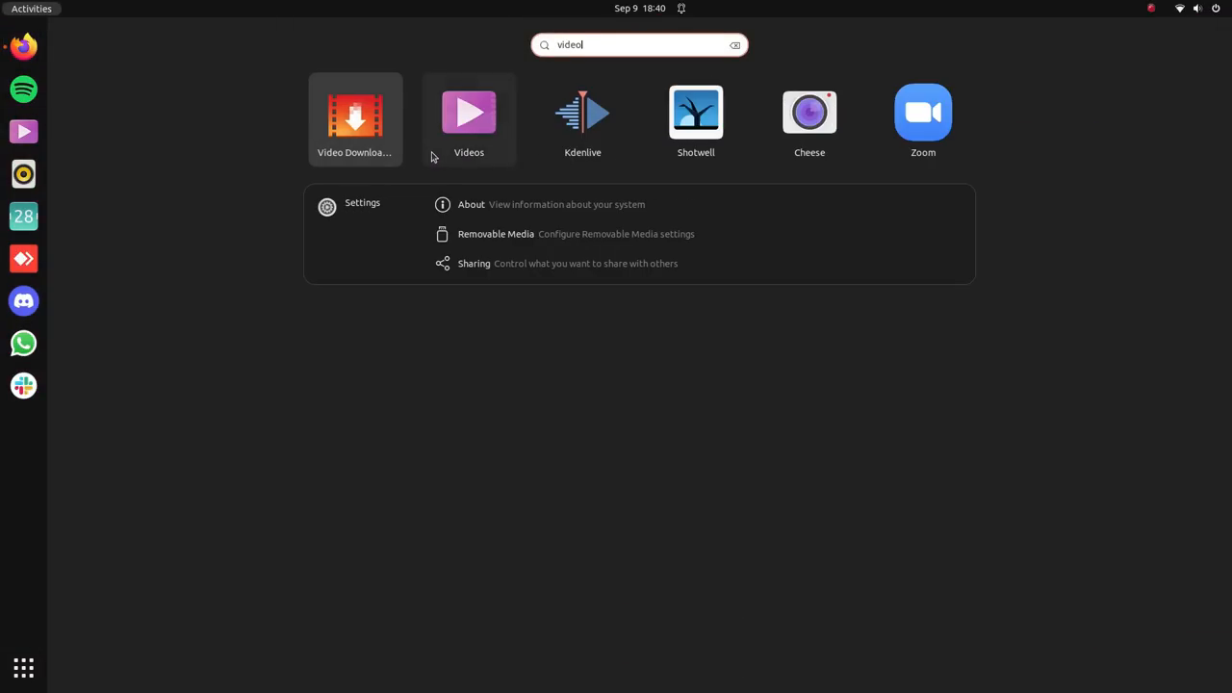
pyautogui.moveTo(352, 120)
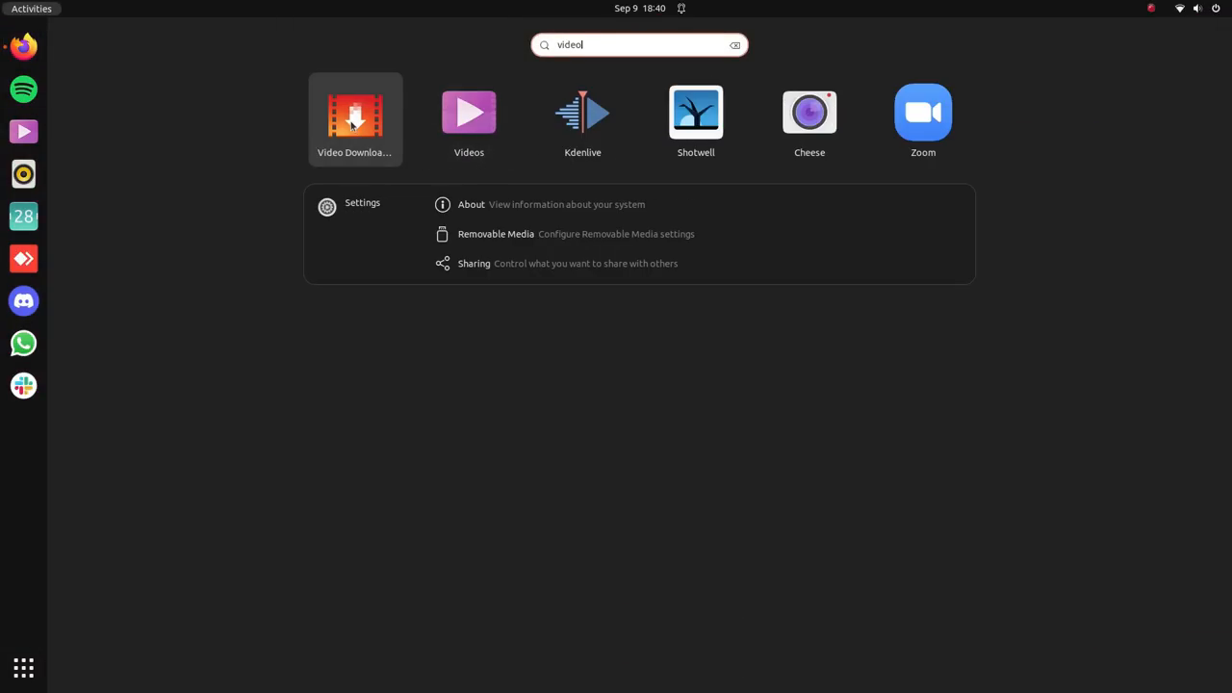
pyautogui.click(354, 112)
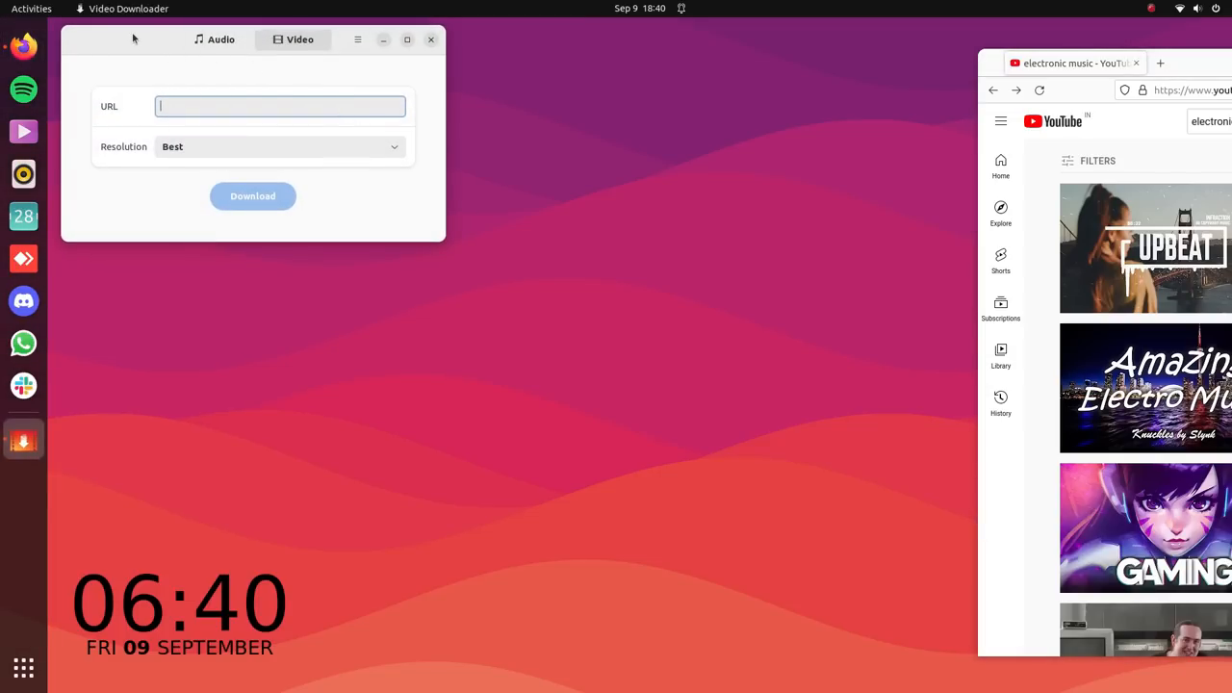
pyautogui.click(215, 41)
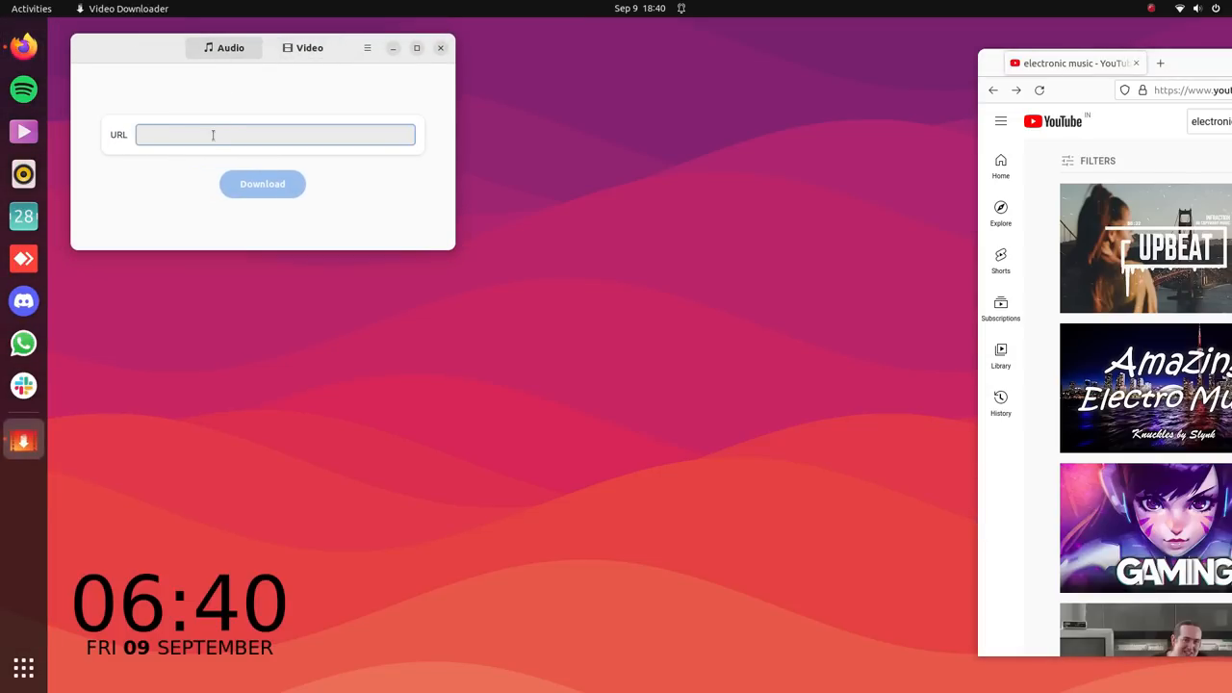
pyautogui.click(310, 48)
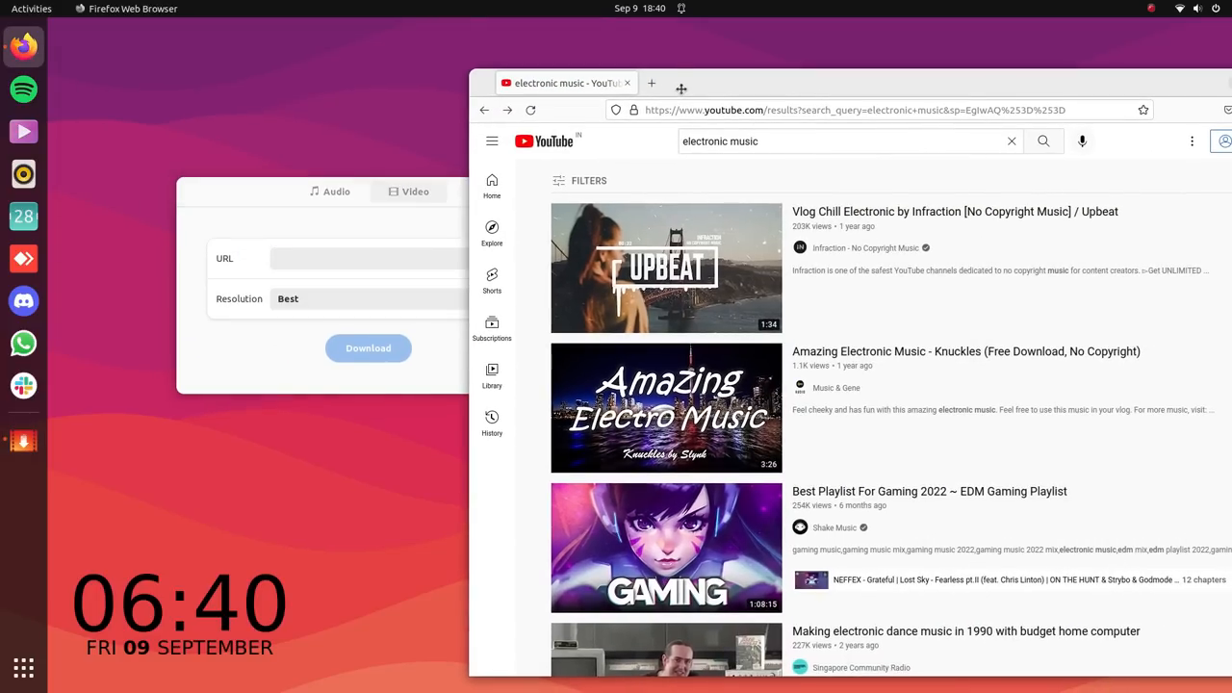
pyautogui.rightClick(666, 267)
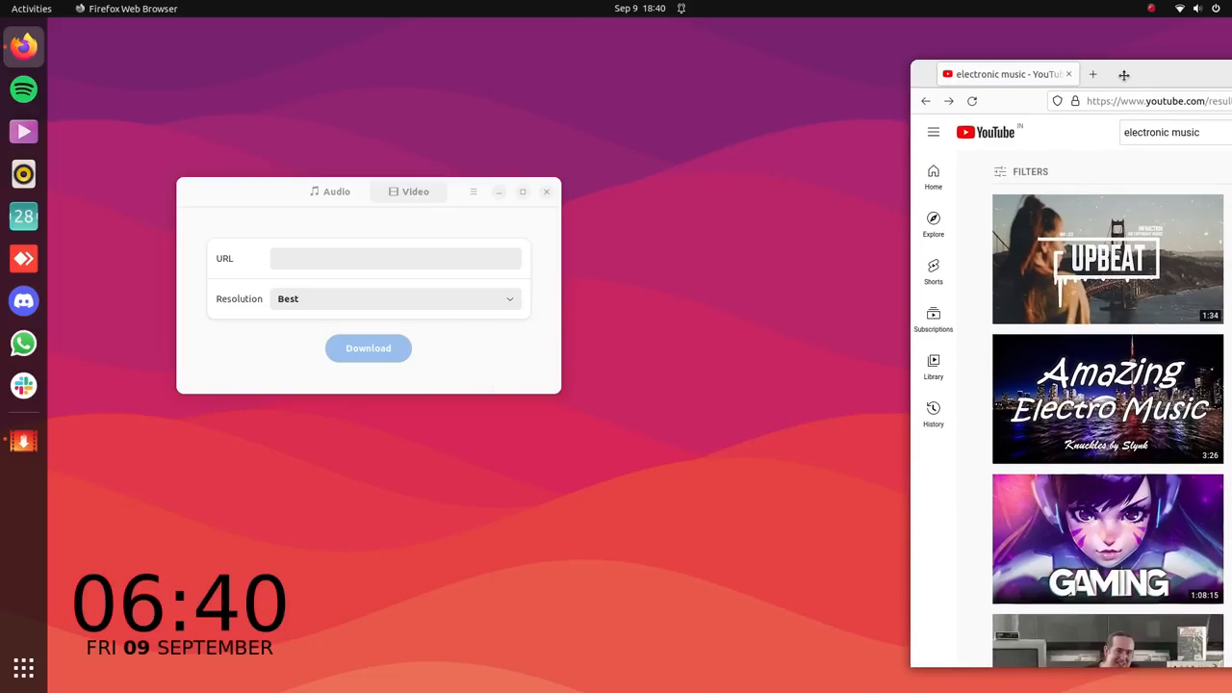
pyautogui.click(395, 258)
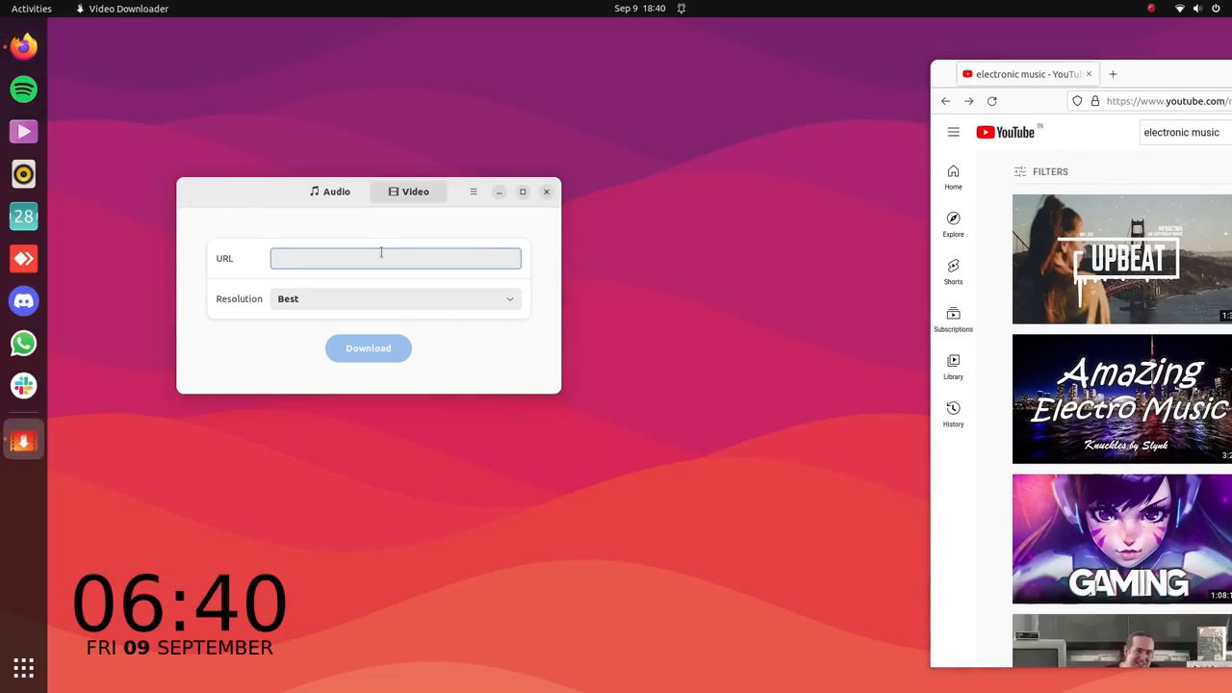
pyautogui.write('https://www.youtube.com/watch?v=eirPJBpQPWE')
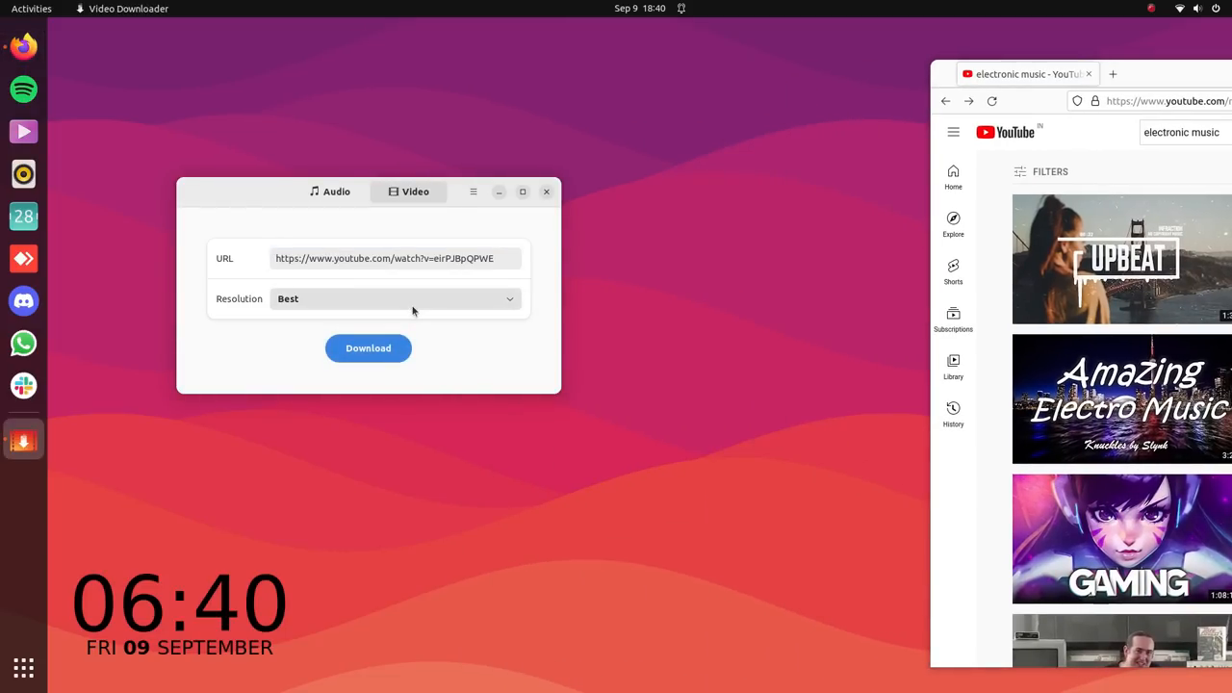
# Pick a download resolution, download the video and open its download folder
pyautogui.click(330, 192)
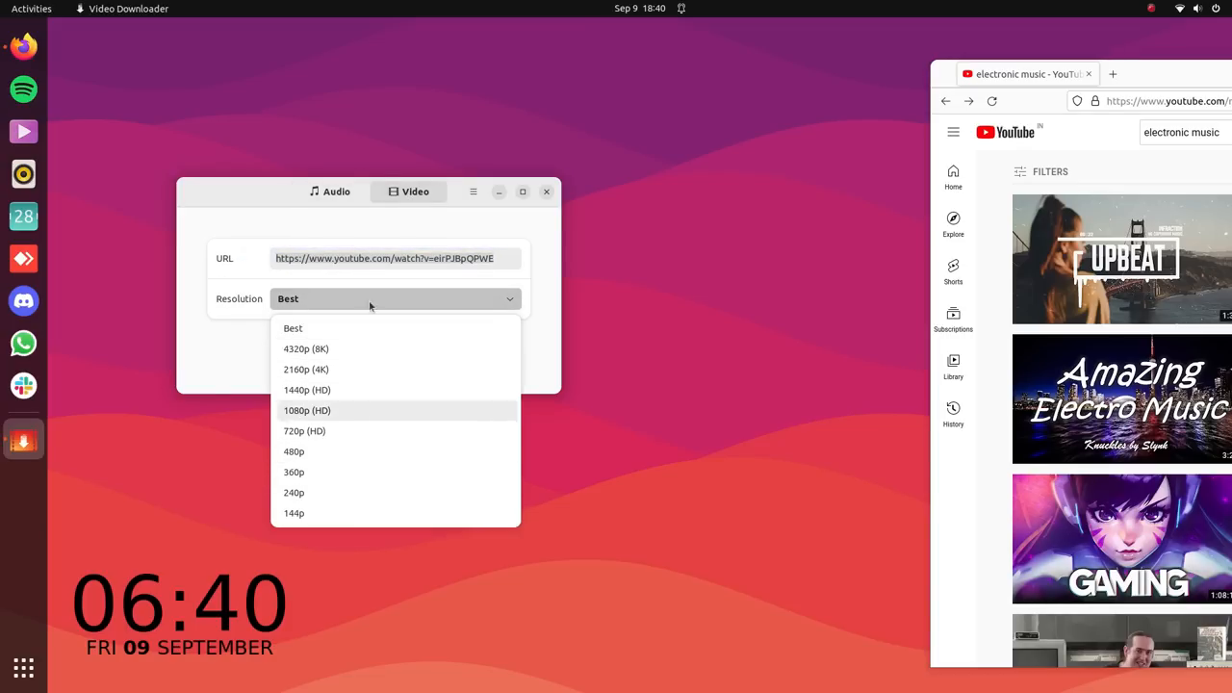
pyautogui.click(307, 410)
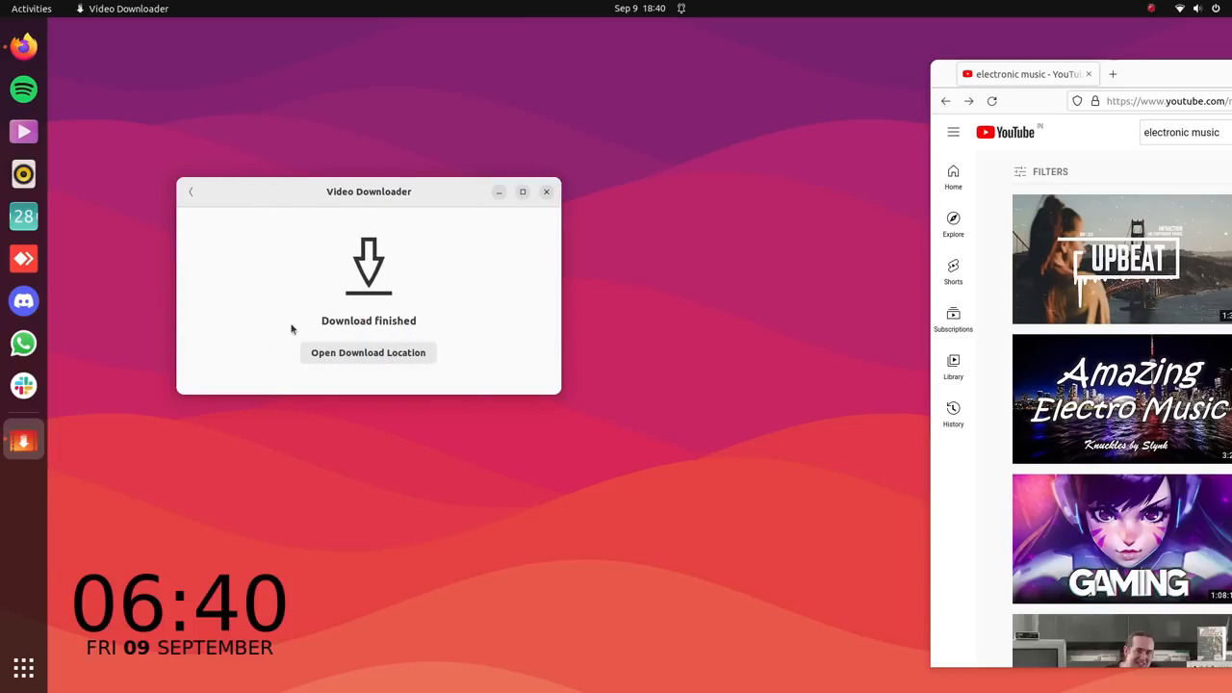
pyautogui.click(368, 352)
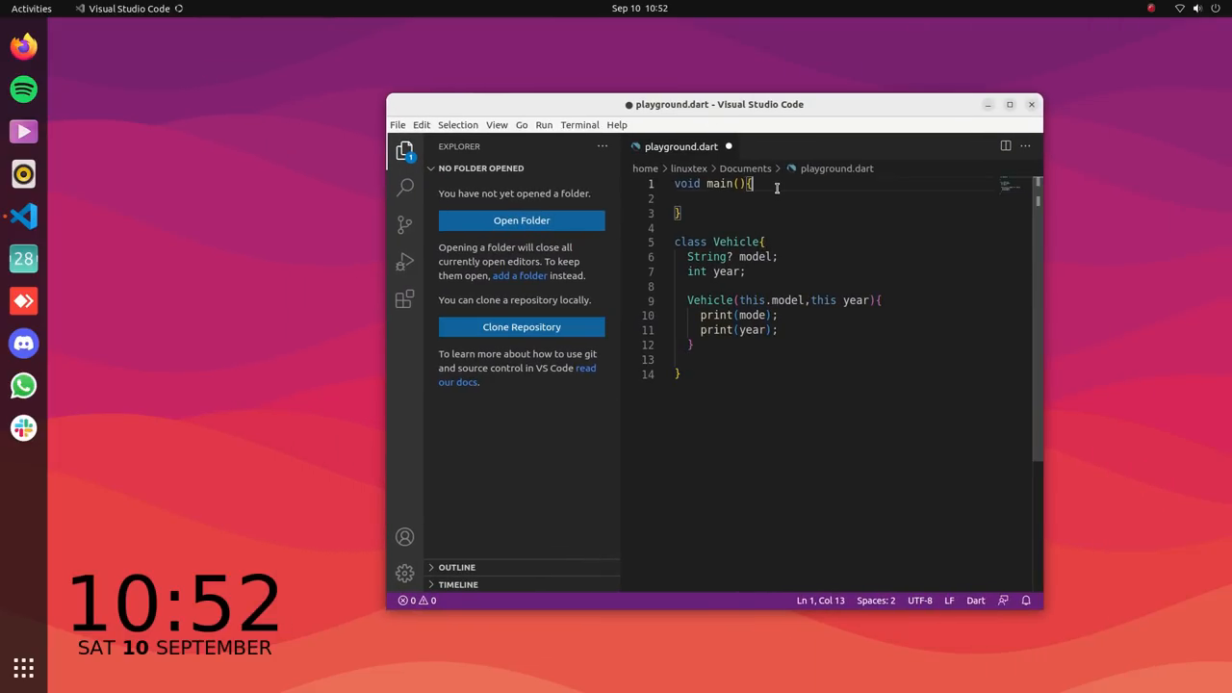
# Inside main, begin the declaration 'Vehicle car1=' using the Vehicle suggestion
pyautogui.press('Enter')
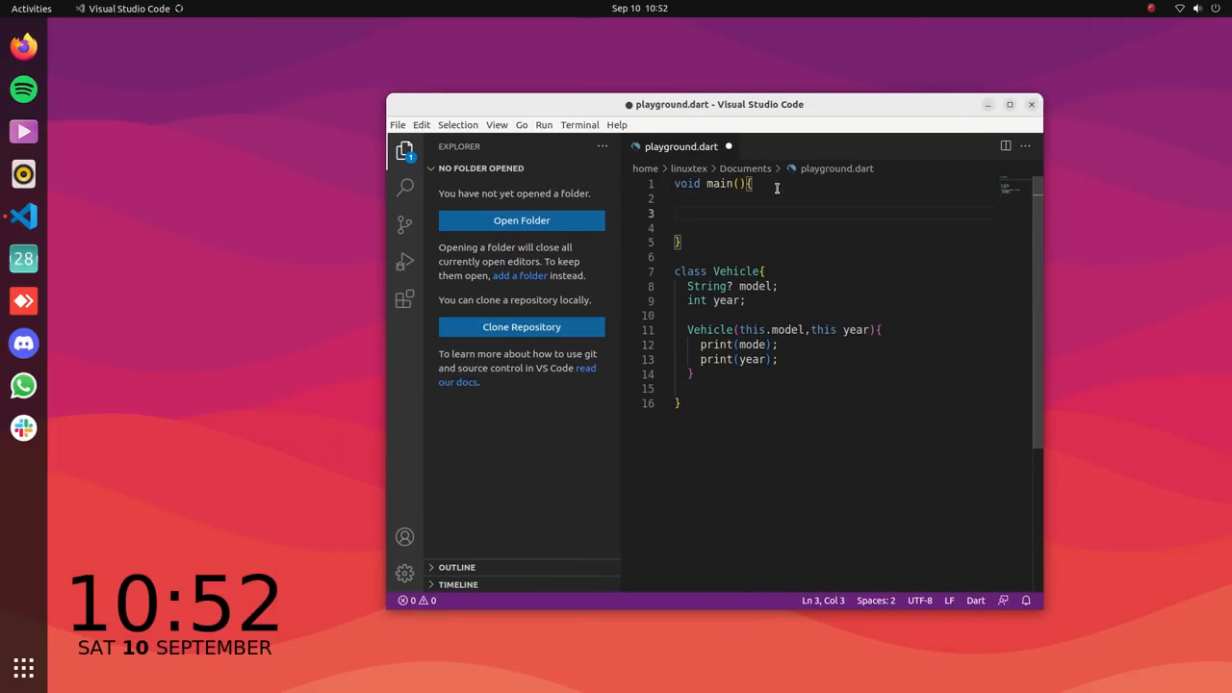
pyautogui.write('Vehicle')
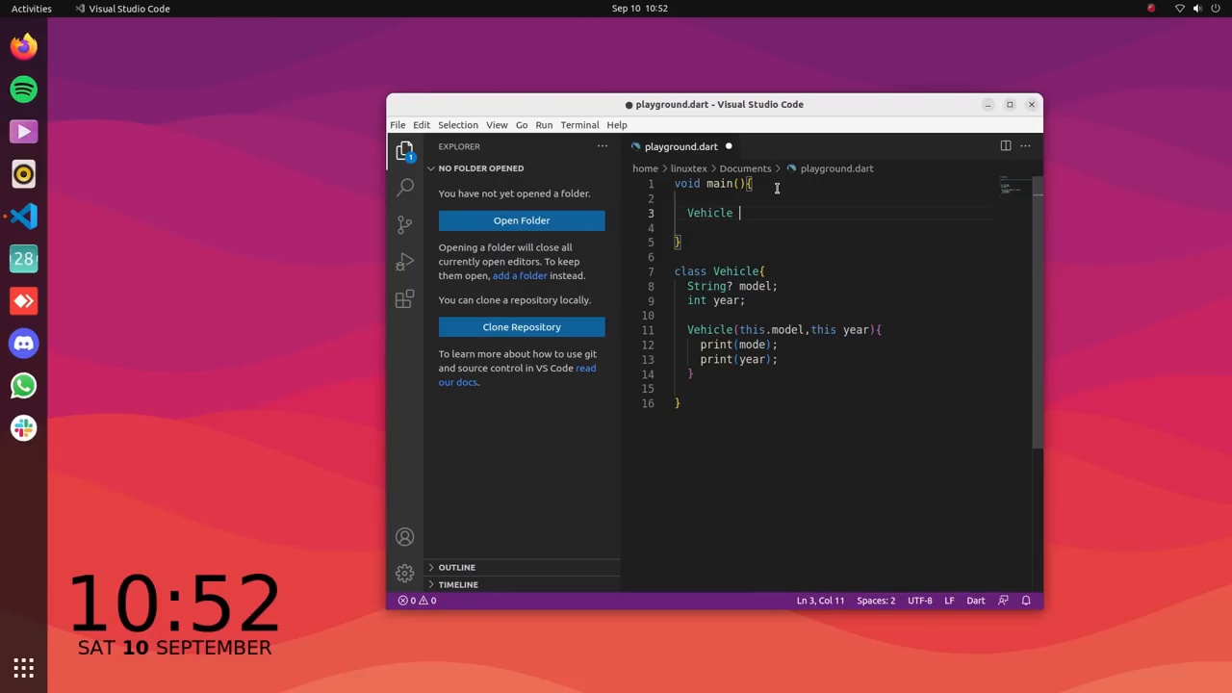
pyautogui.write("car1= Vehicle('accord',1999);")
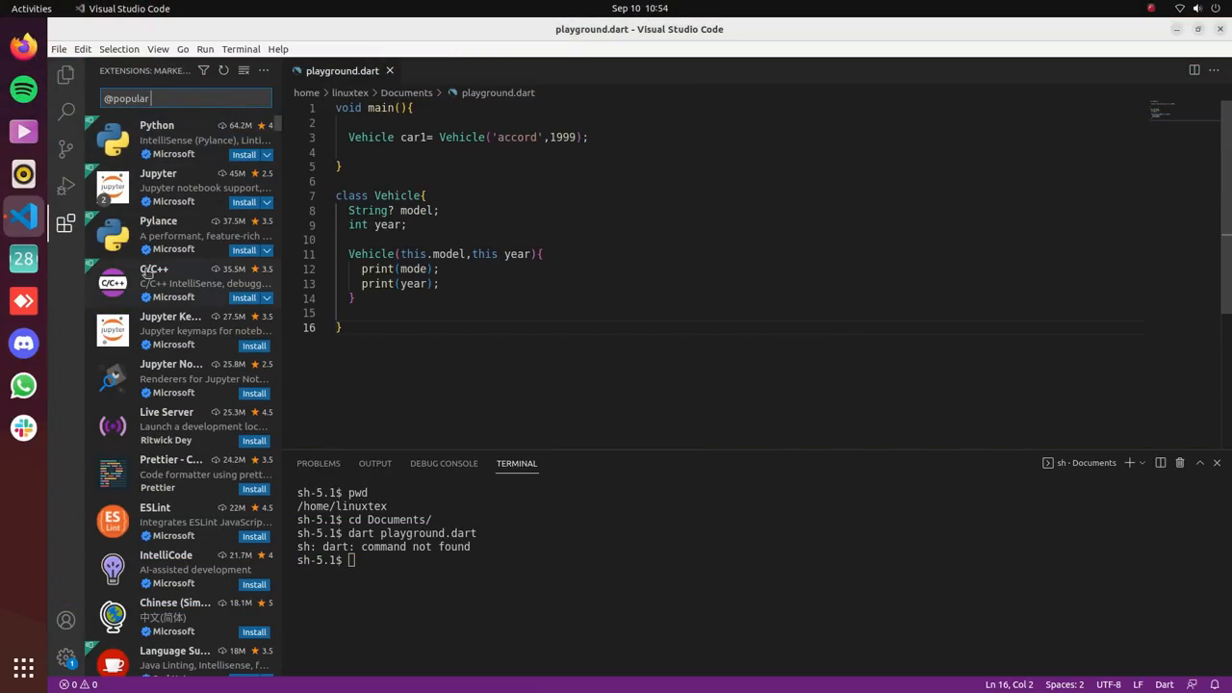
pyautogui.scroll(-3)
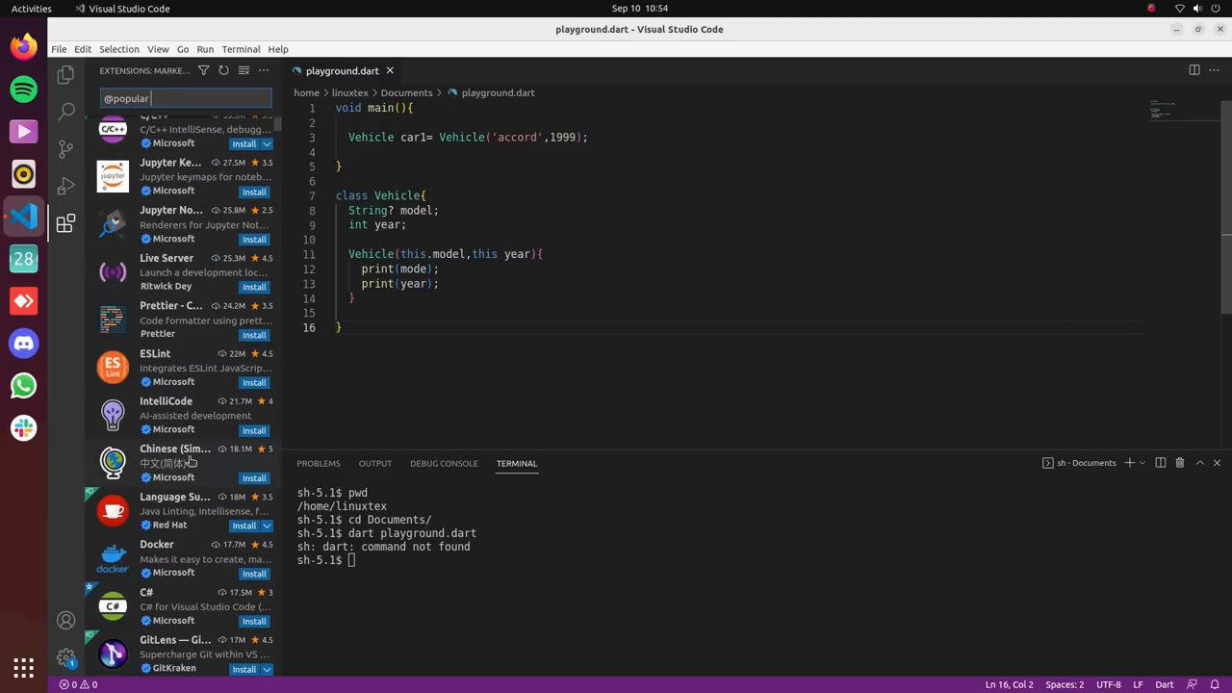
pyautogui.moveTo(172, 424)
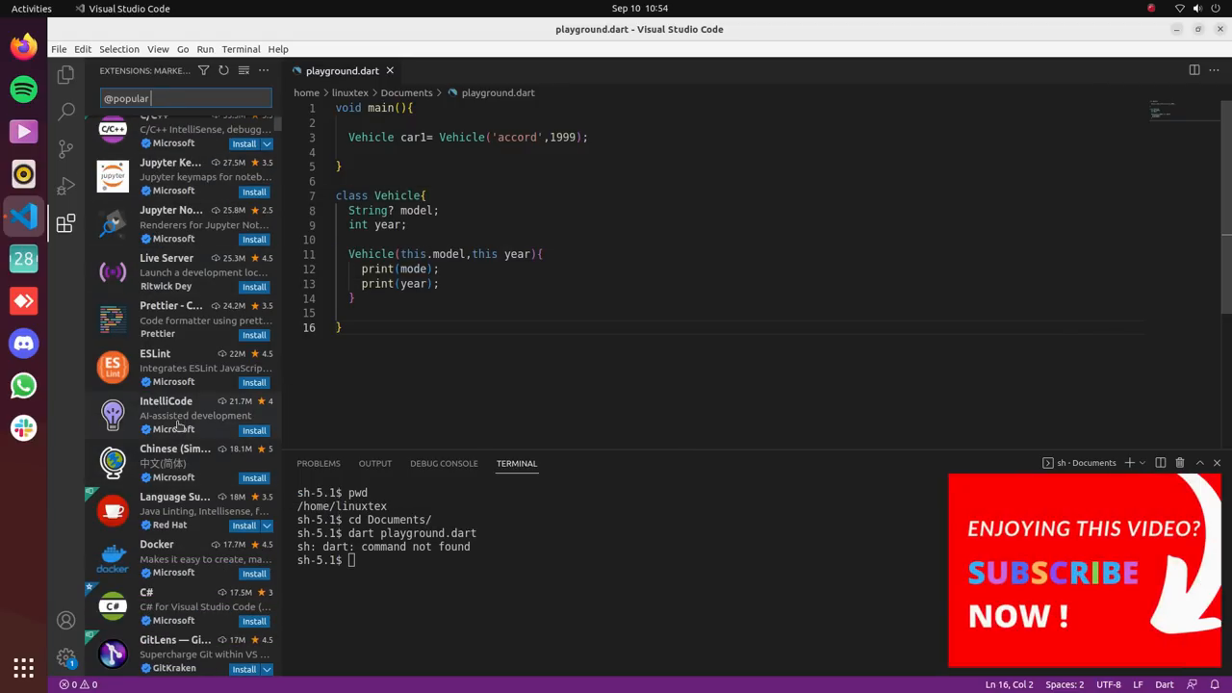
pyautogui.scroll(-3)
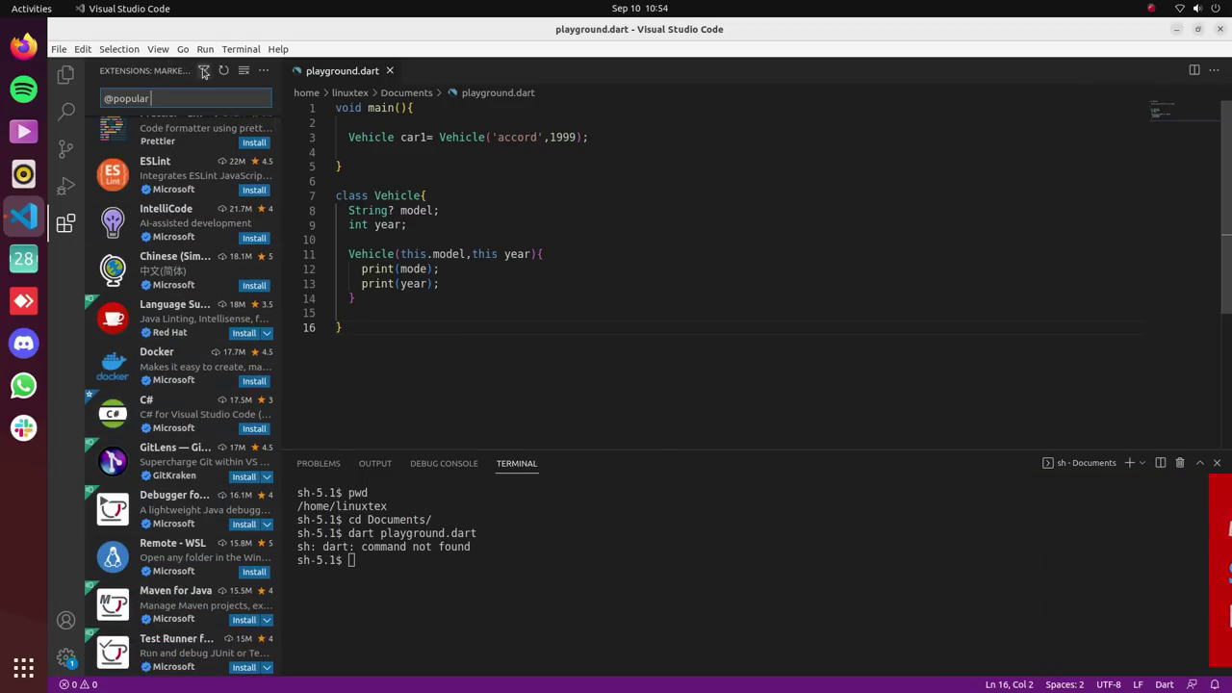
pyautogui.write('@featured')
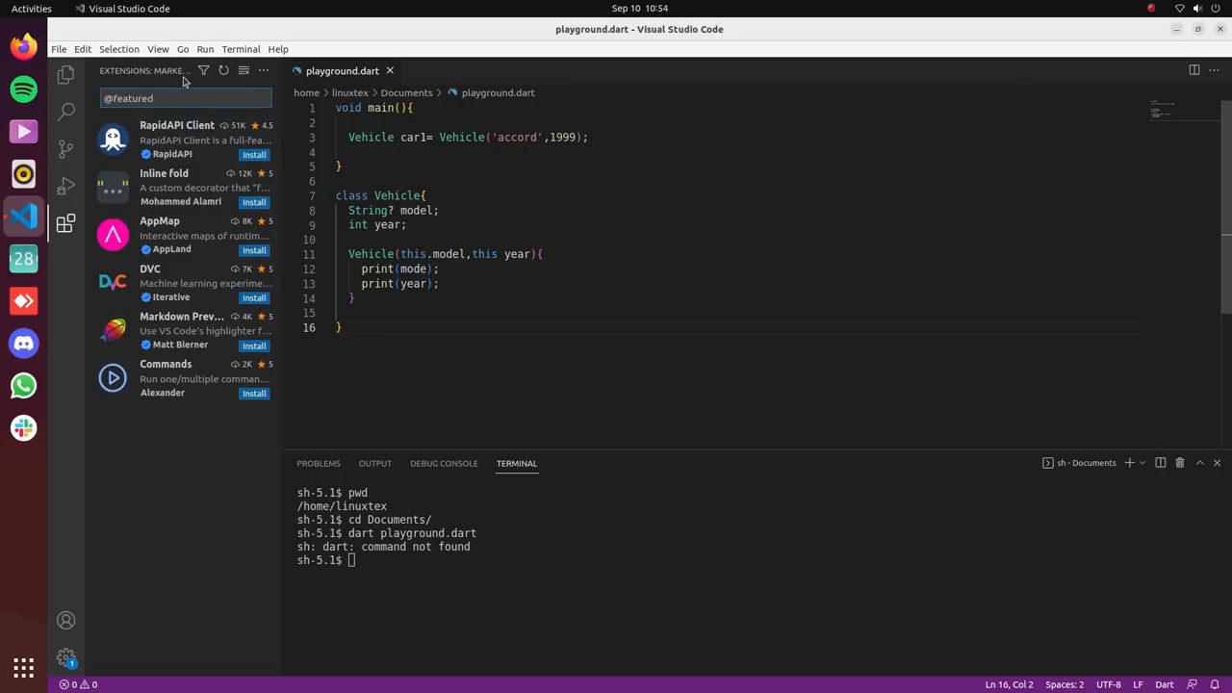
pyautogui.click(157, 49)
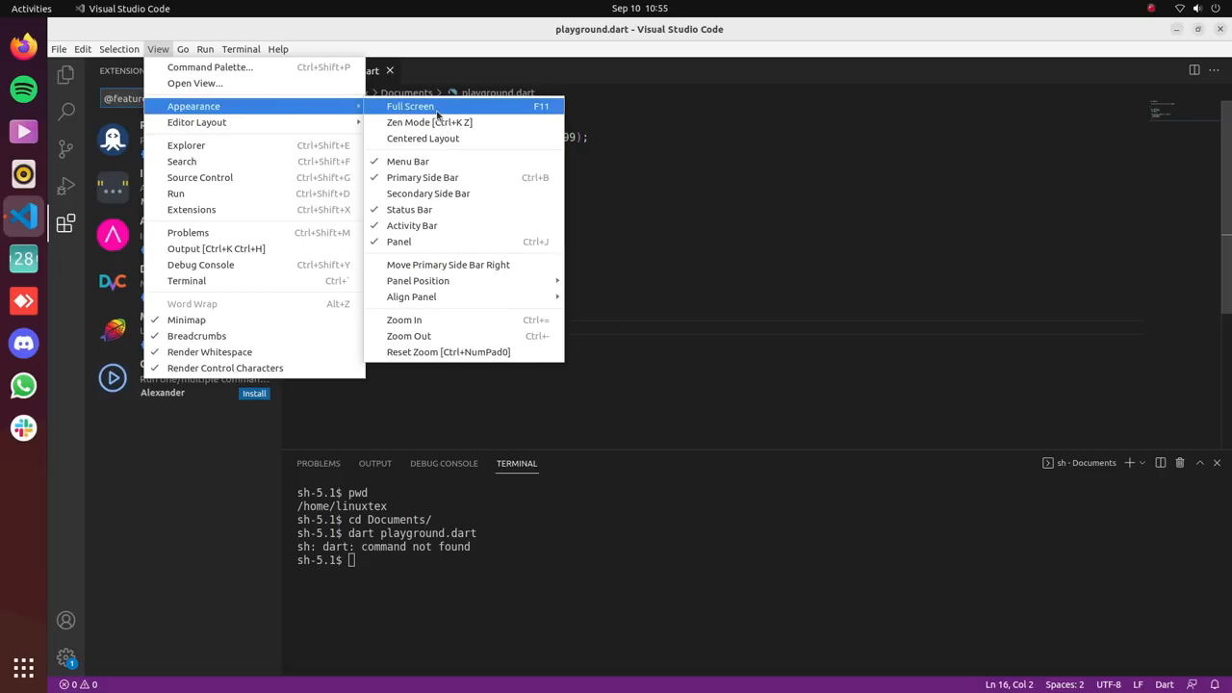
pyautogui.moveTo(419, 280)
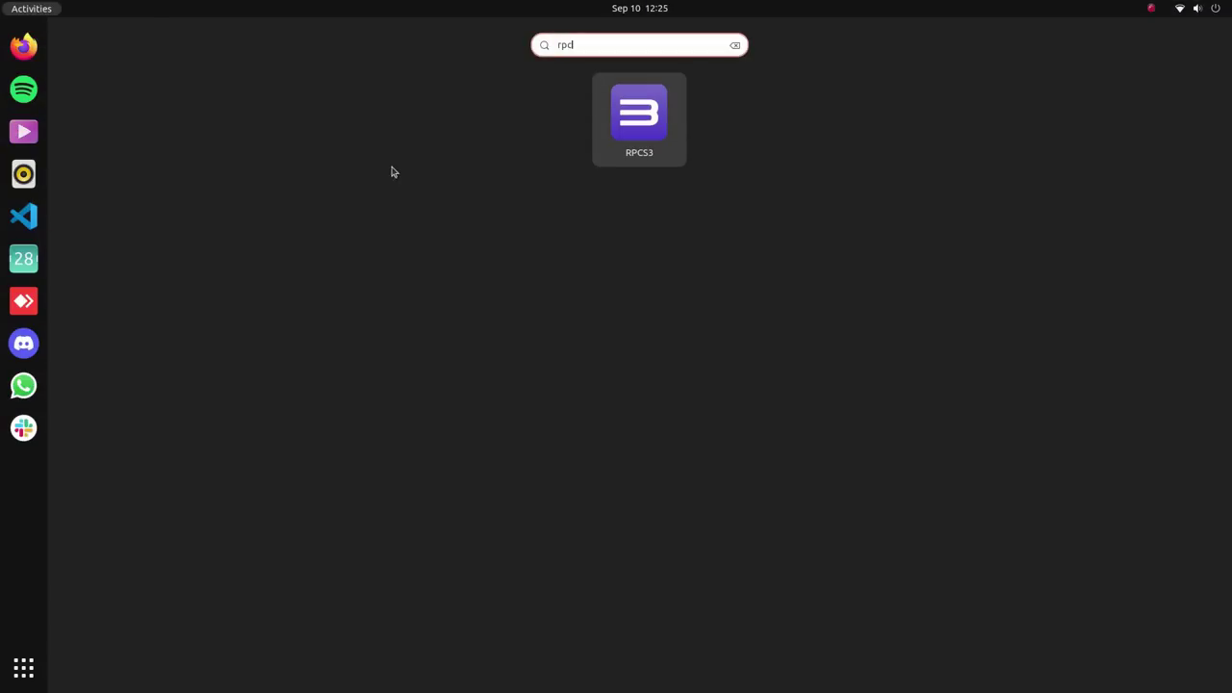
# Run God Of War HD from the Game List and maximize its game window
pyautogui.doubleClick(639, 112)
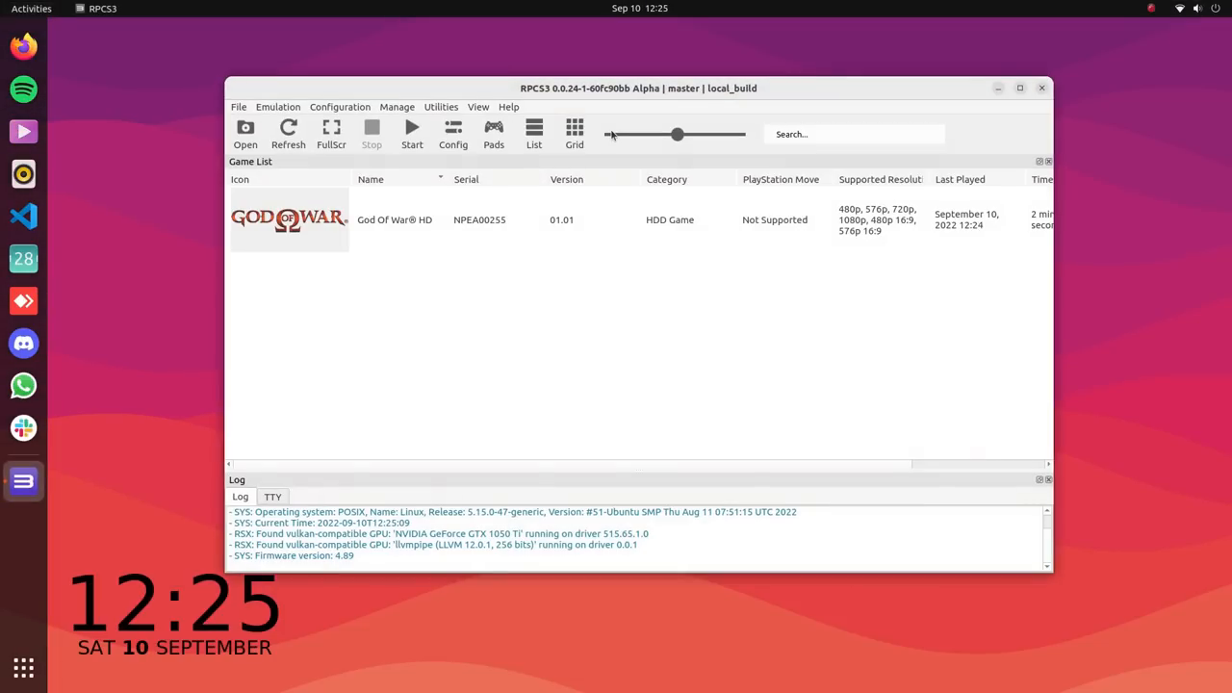
pyautogui.click(395, 220)
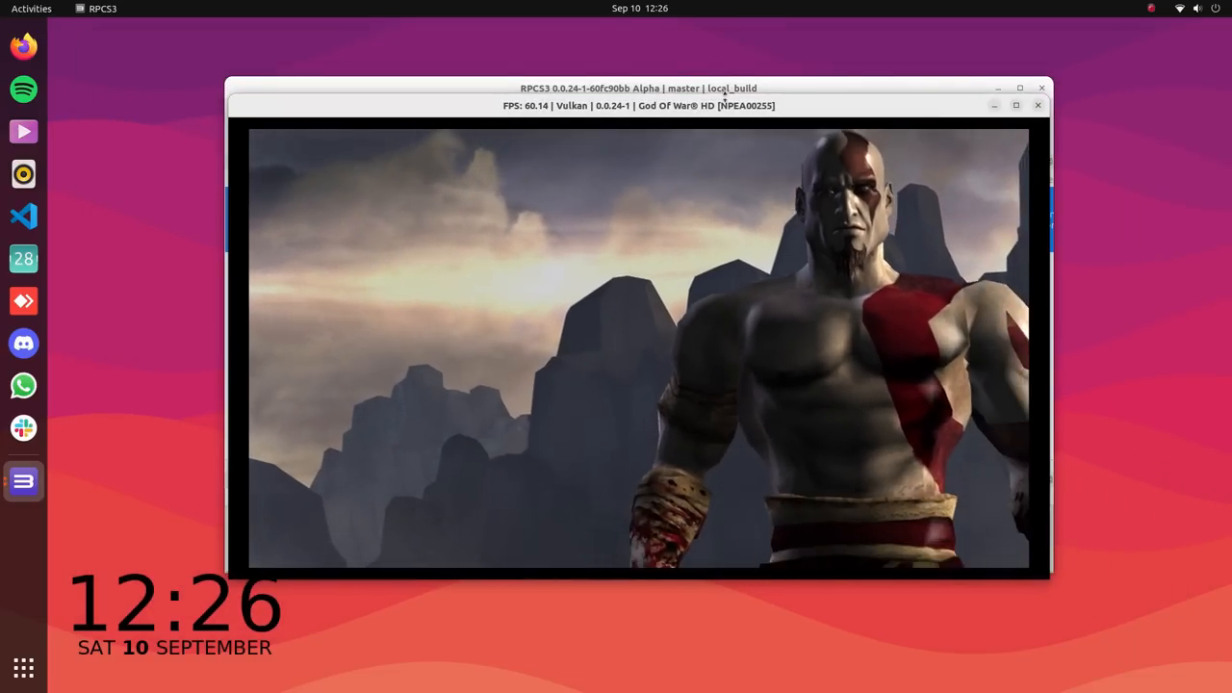
pyautogui.rightClick(732, 106)
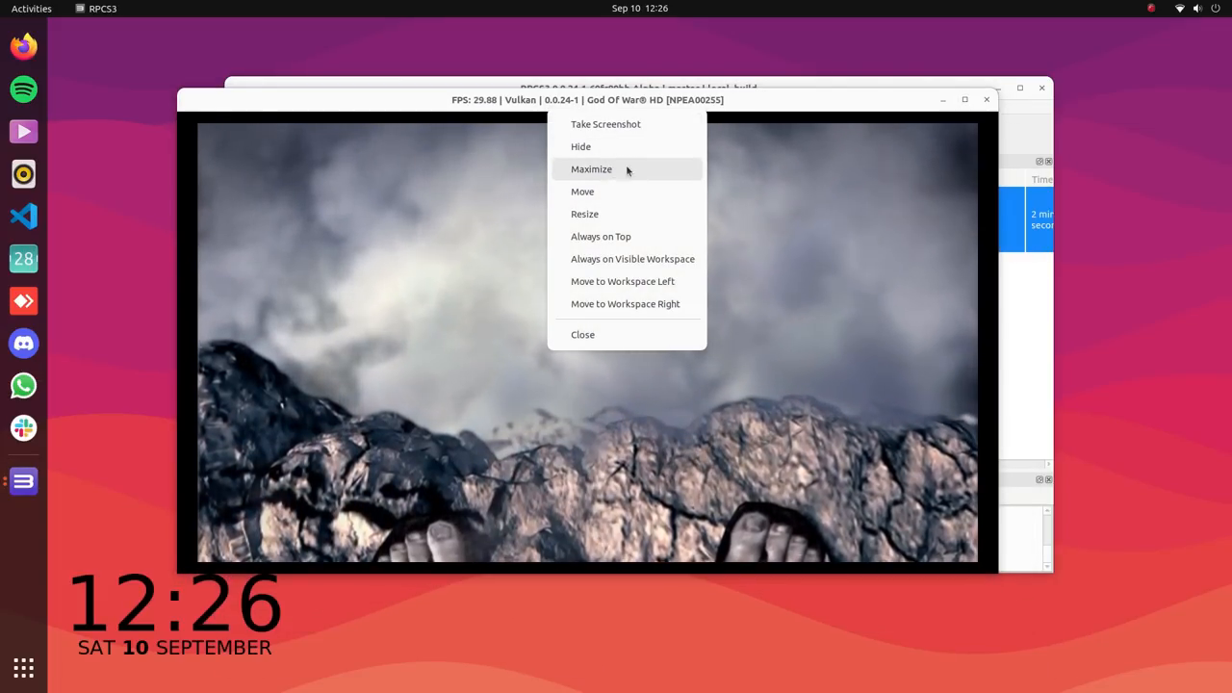
pyautogui.click(591, 168)
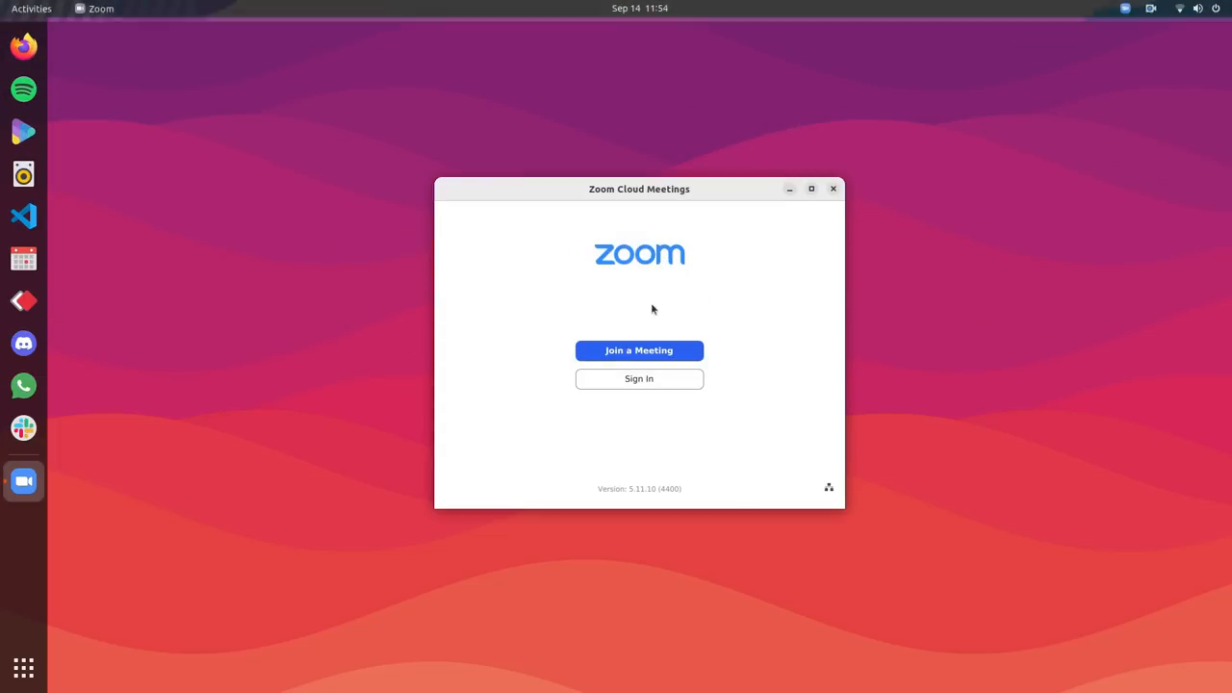
pyautogui.click(639, 350)
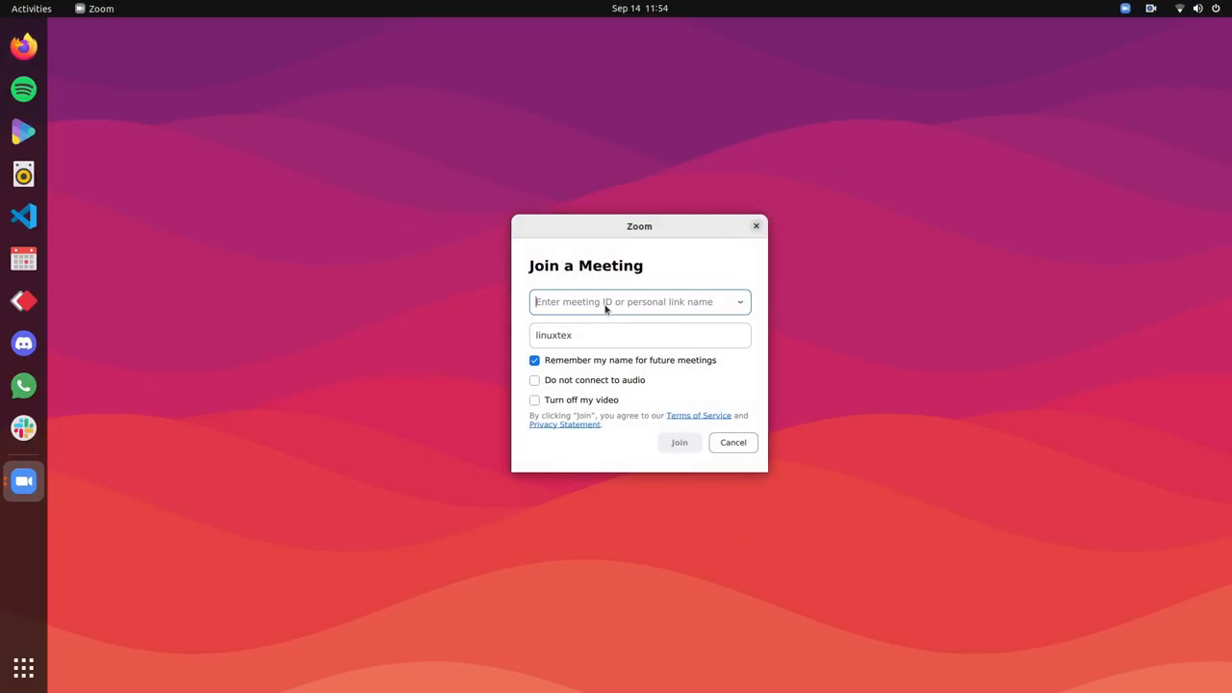
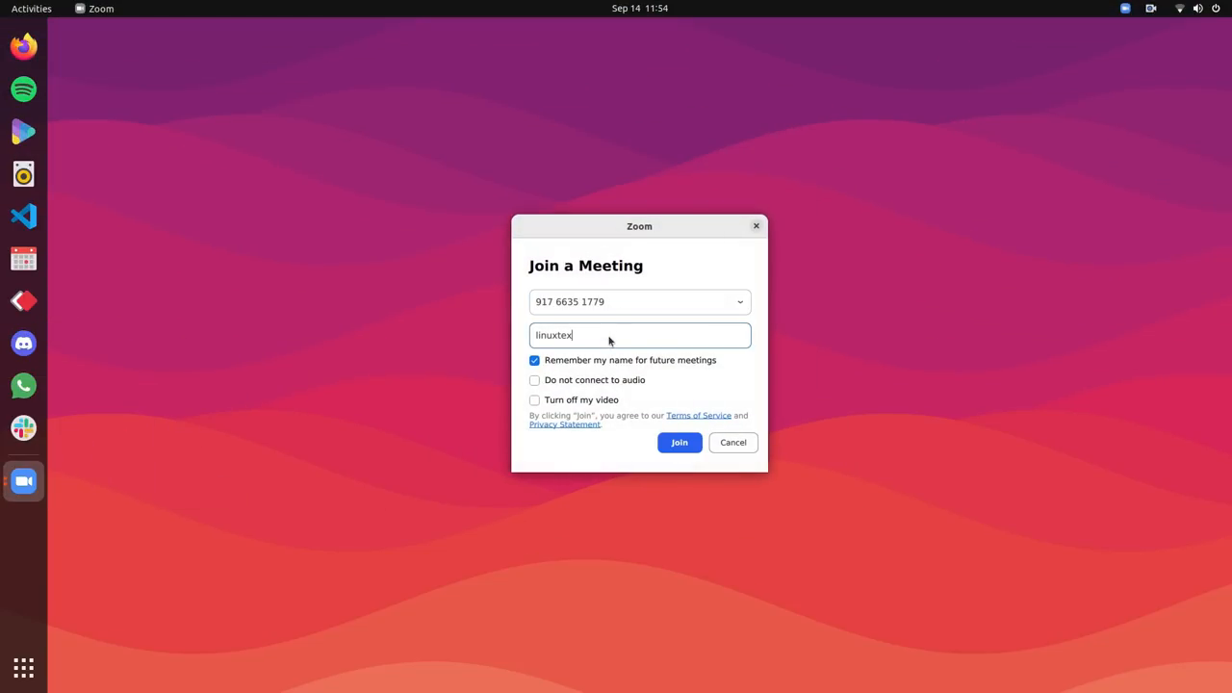
pyautogui.click(680, 442)
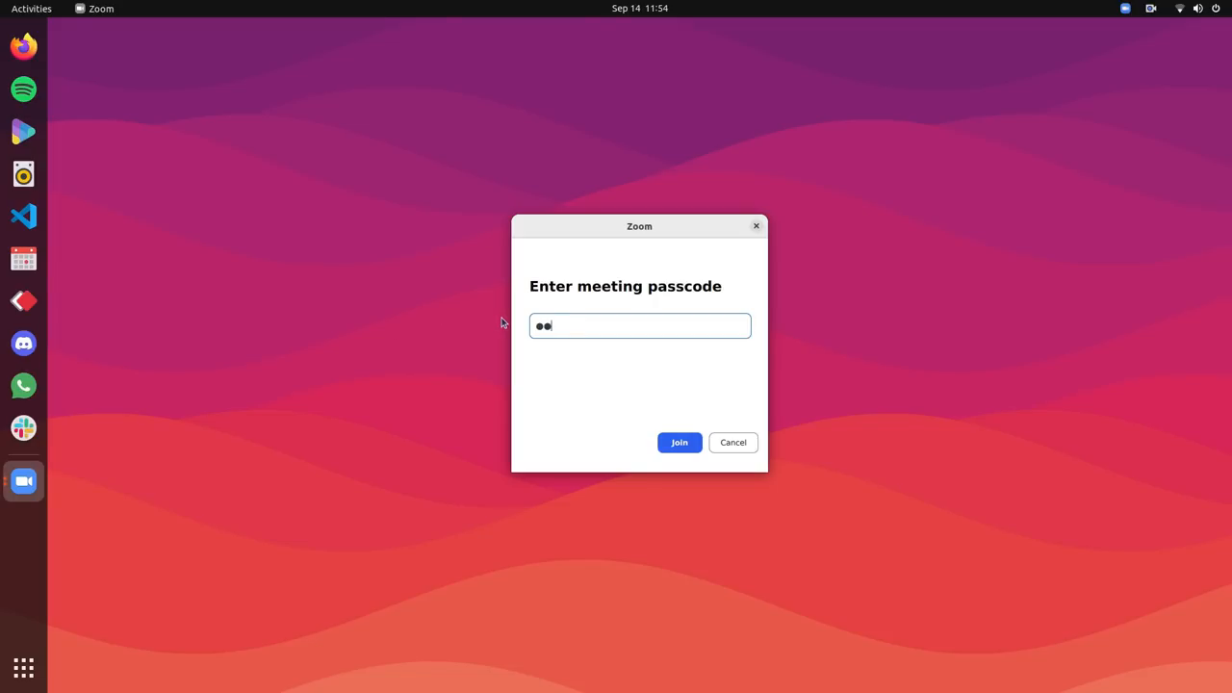
pyautogui.click(680, 441)
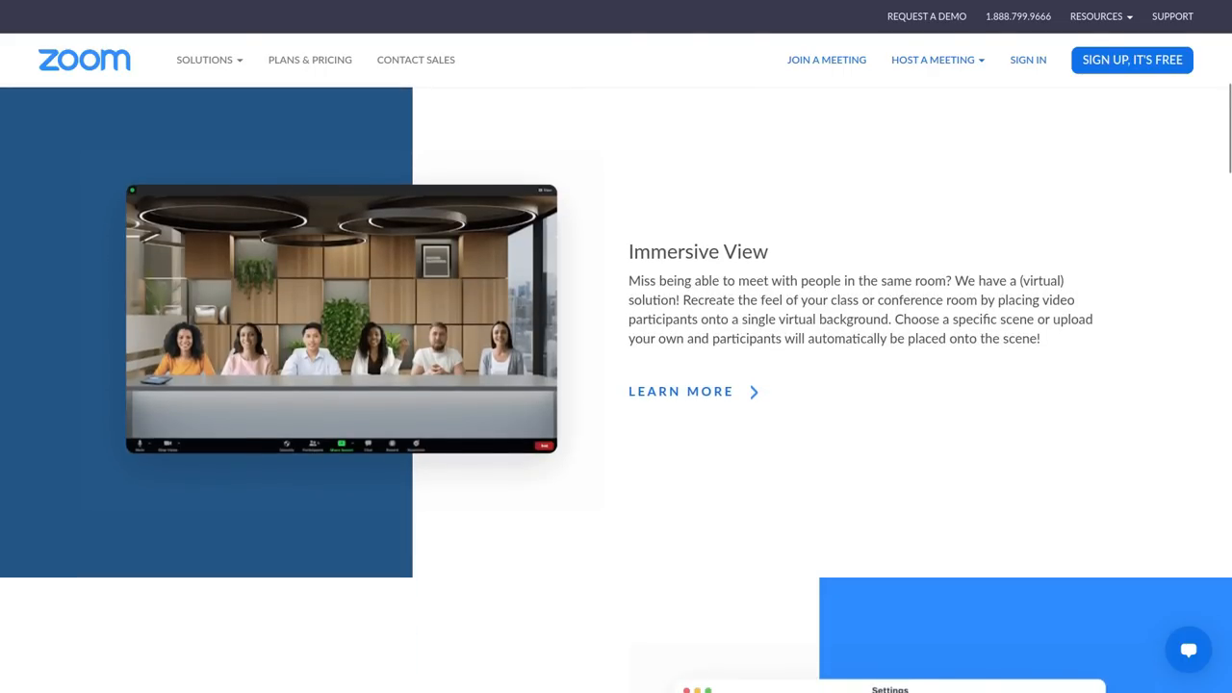
pyautogui.scroll(-3)
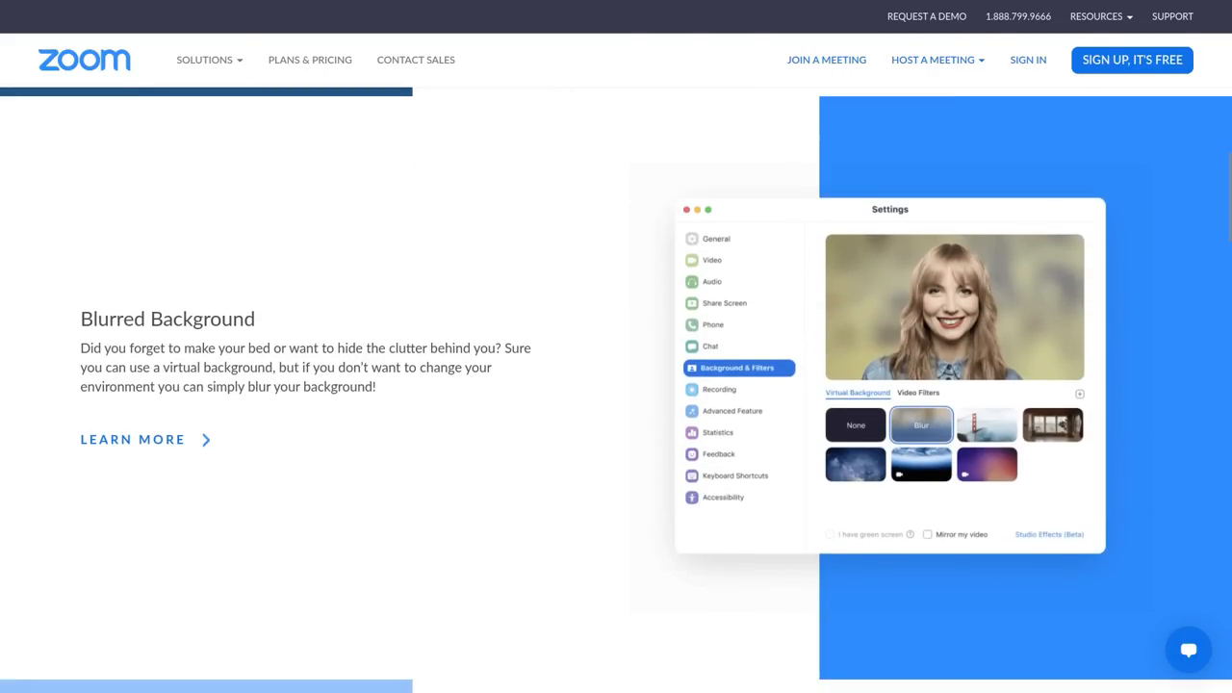
pyautogui.scroll(-3)
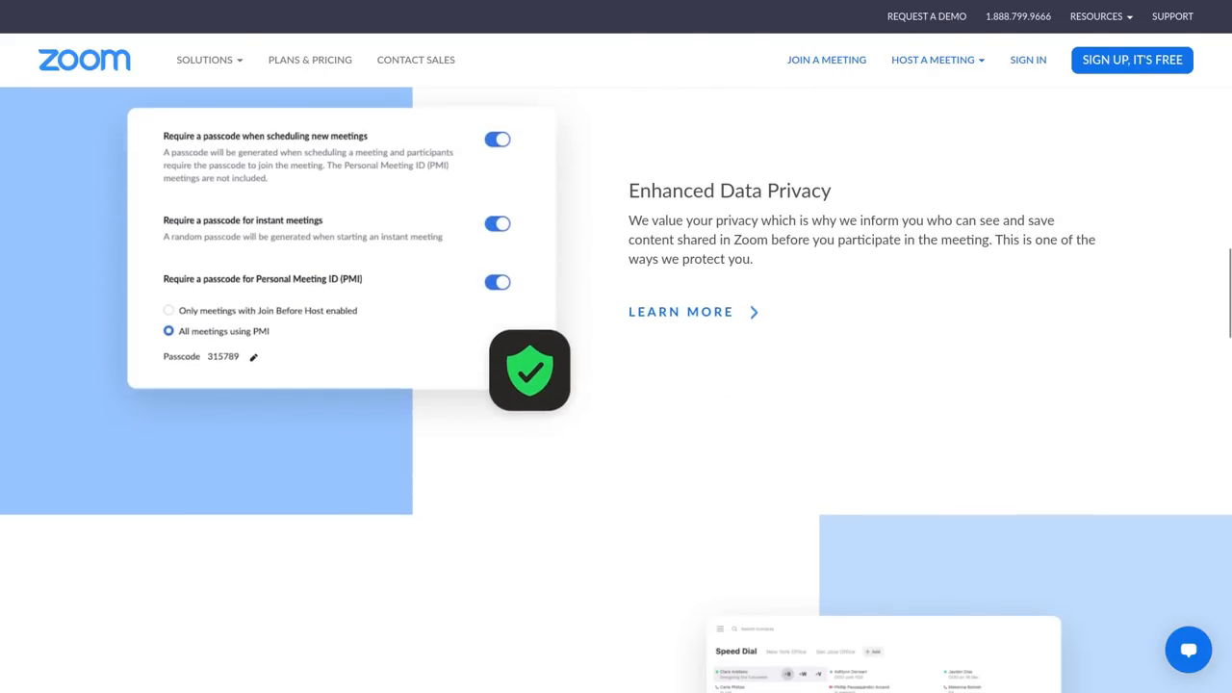
pyautogui.scroll(-3)
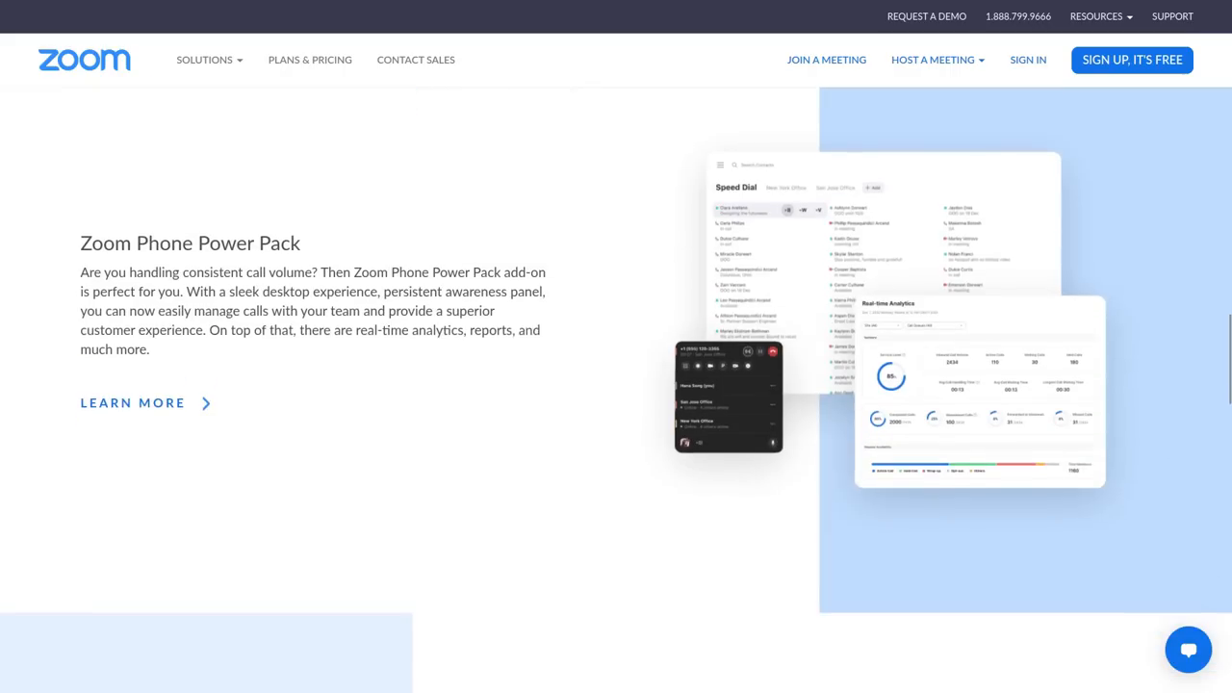
pyautogui.scroll(-3)
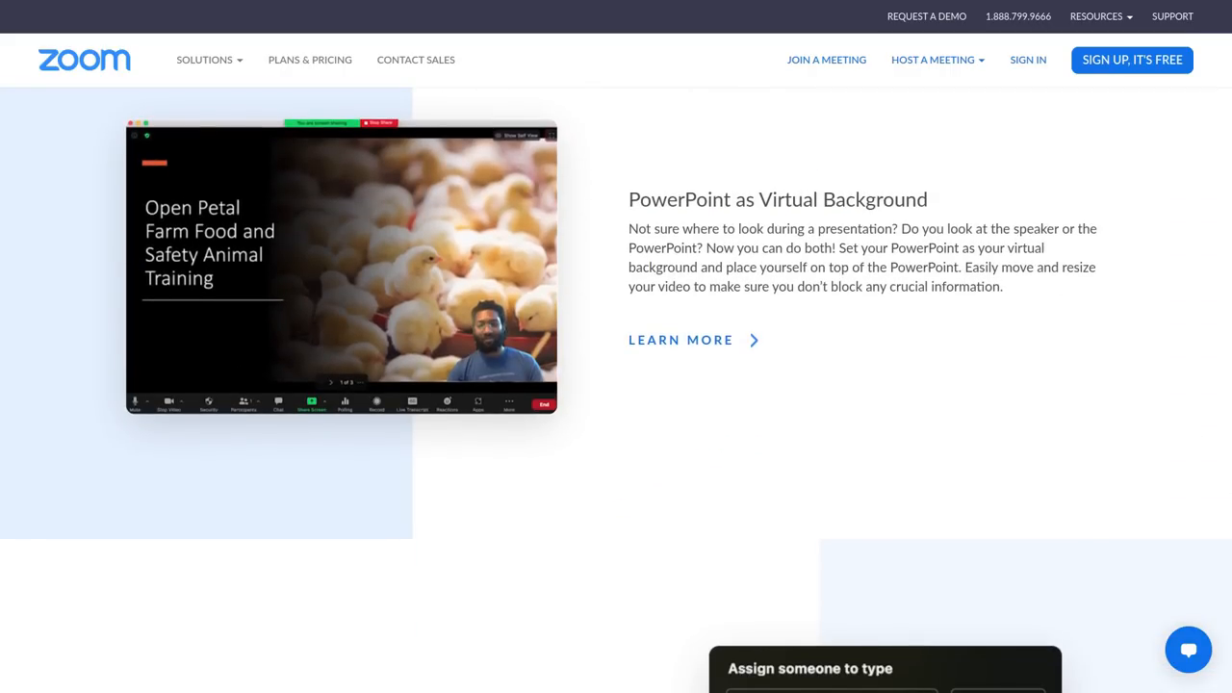
pyautogui.scroll(-3)
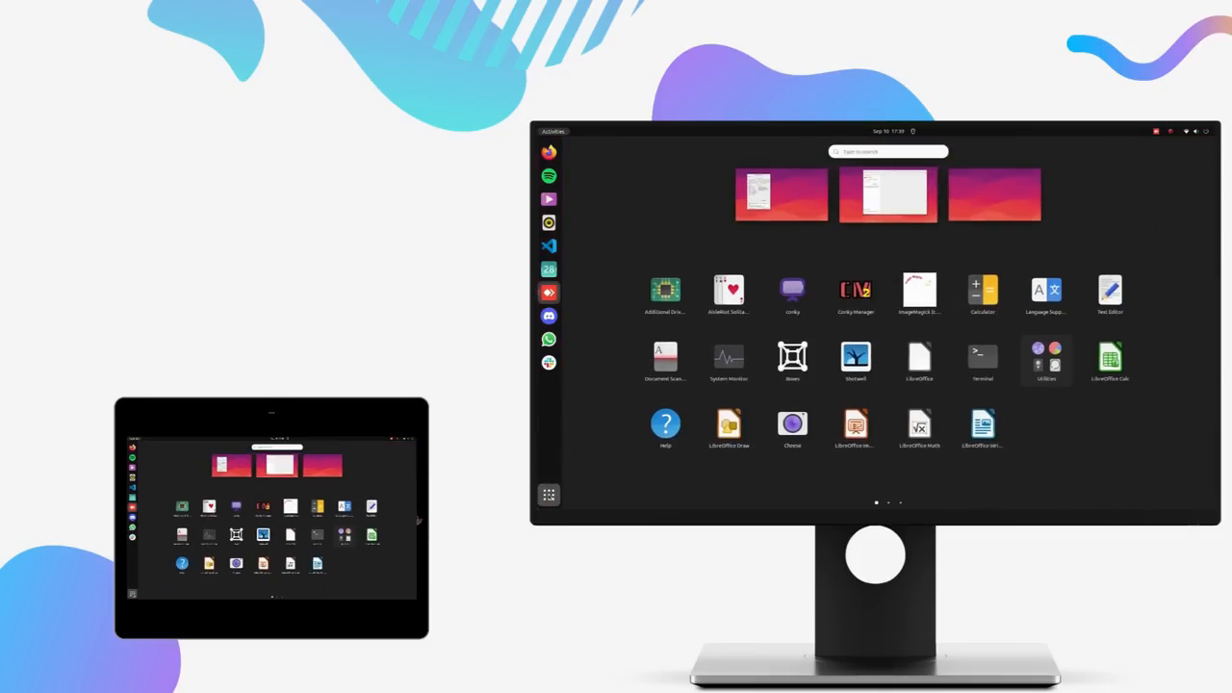
pyautogui.moveTo(1010, 398)
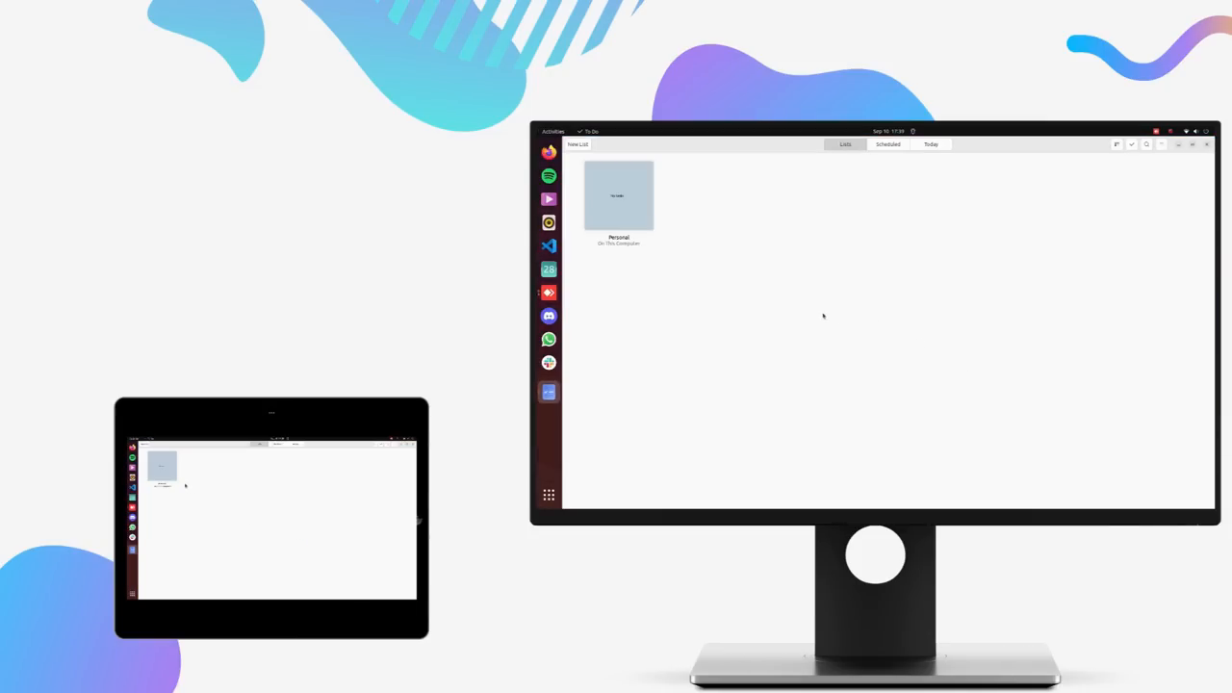
# On the remote Ubuntu desktop, open Settings to Background and scroll the wallpapers
pyautogui.doubleClick(618, 196)
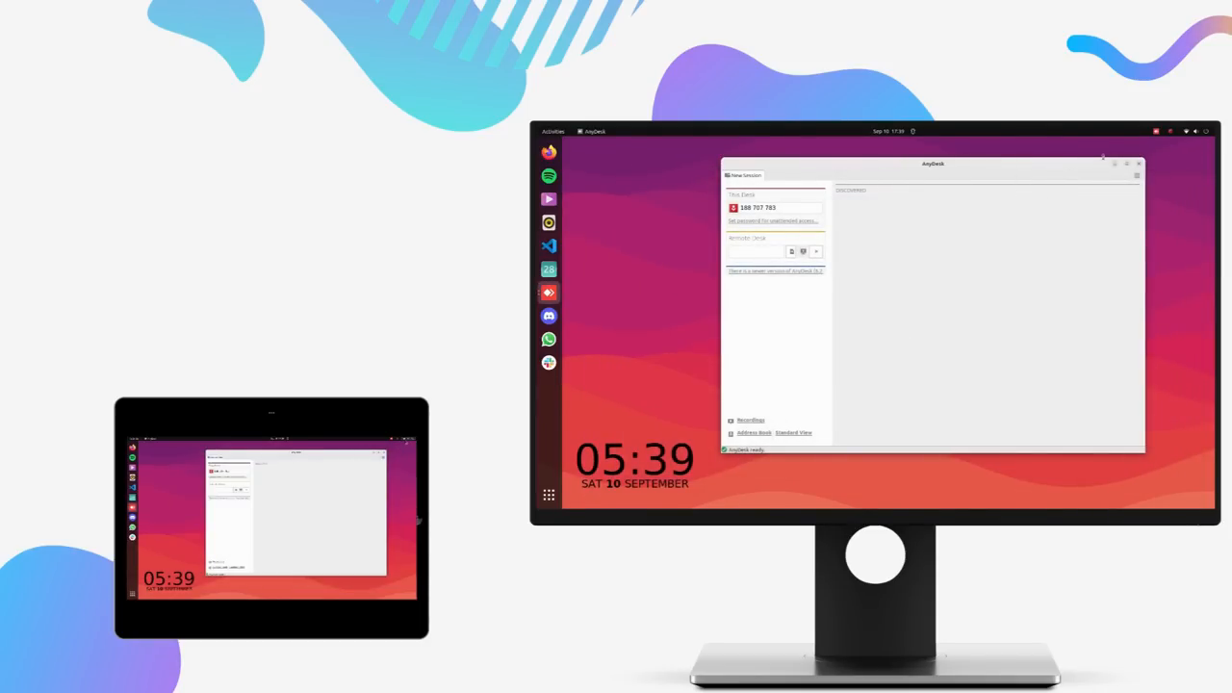
pyautogui.click(1201, 130)
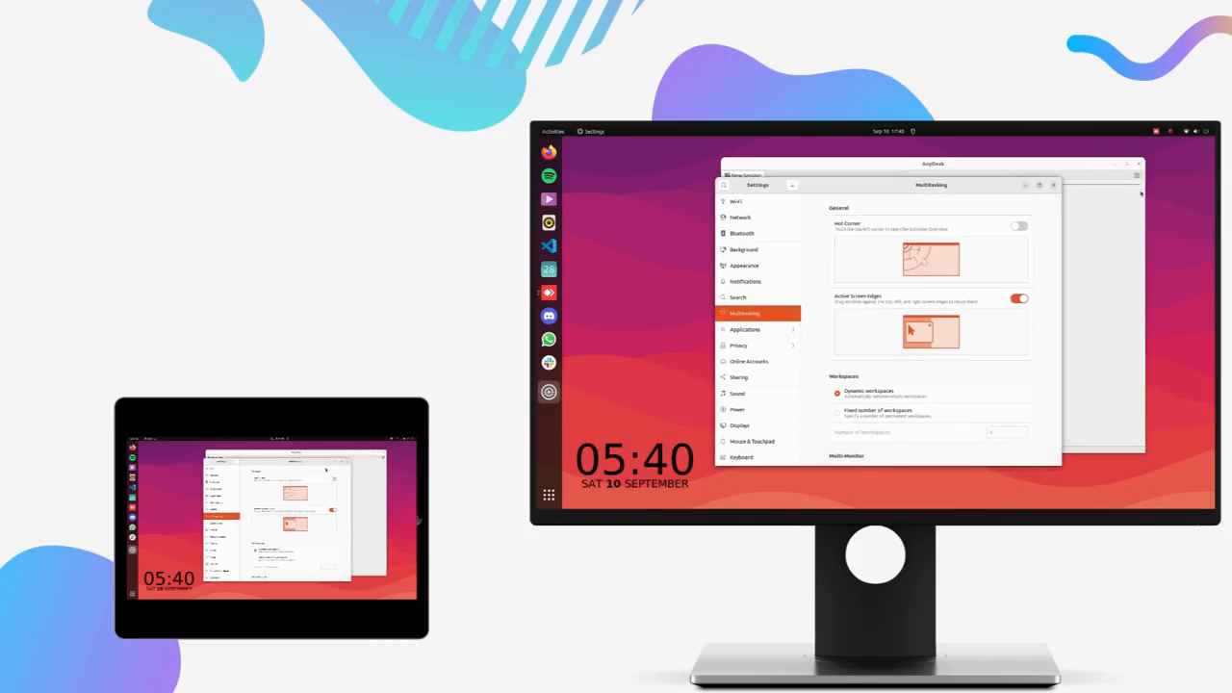
pyautogui.click(745, 249)
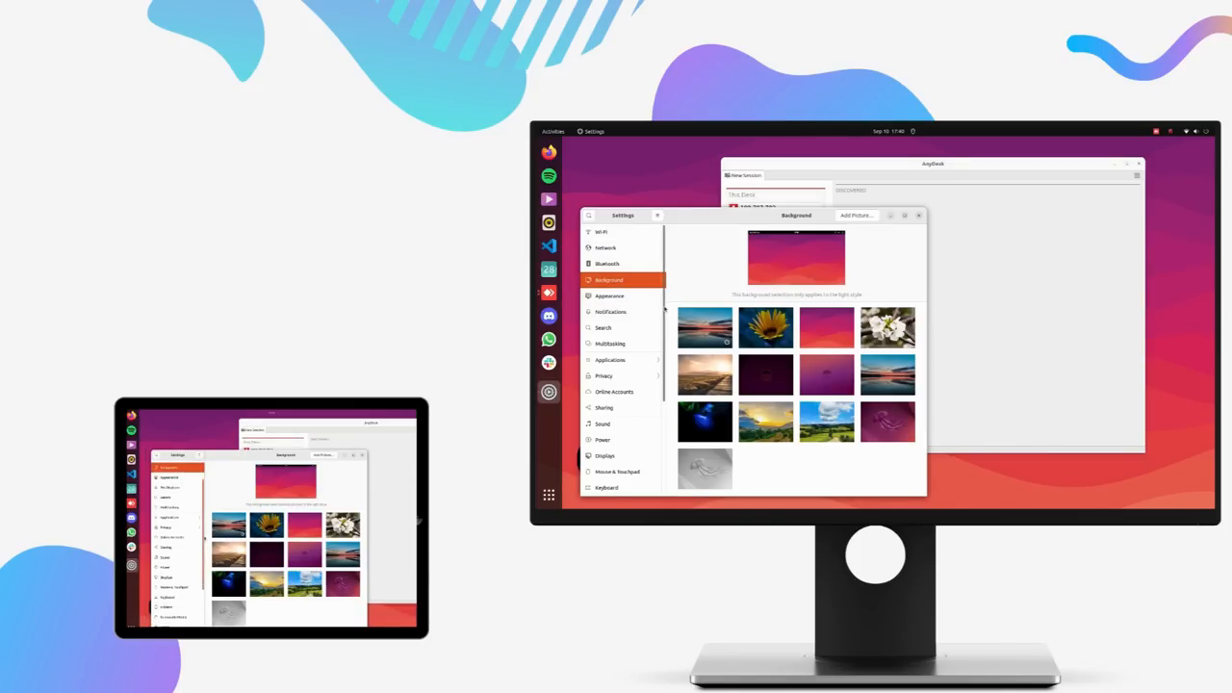
pyautogui.scroll(-3)
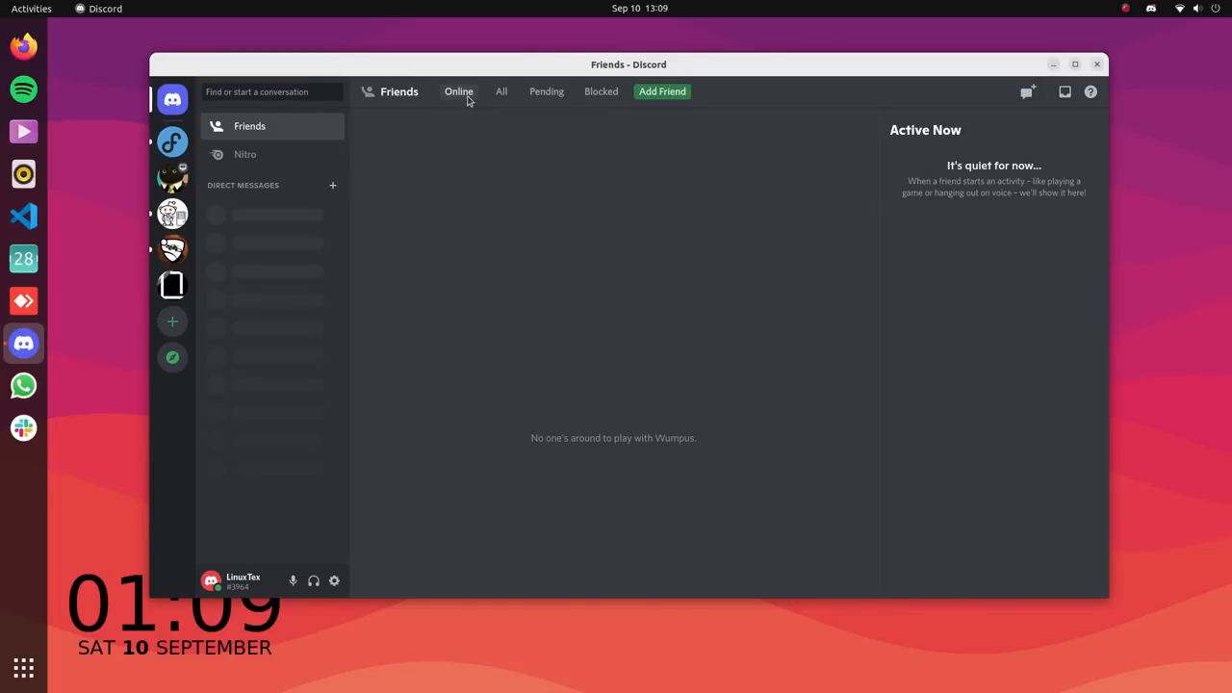
# Browse Fedora Linux's general-help and news channels, then switch to the Memeology server
pyautogui.click(501, 91)
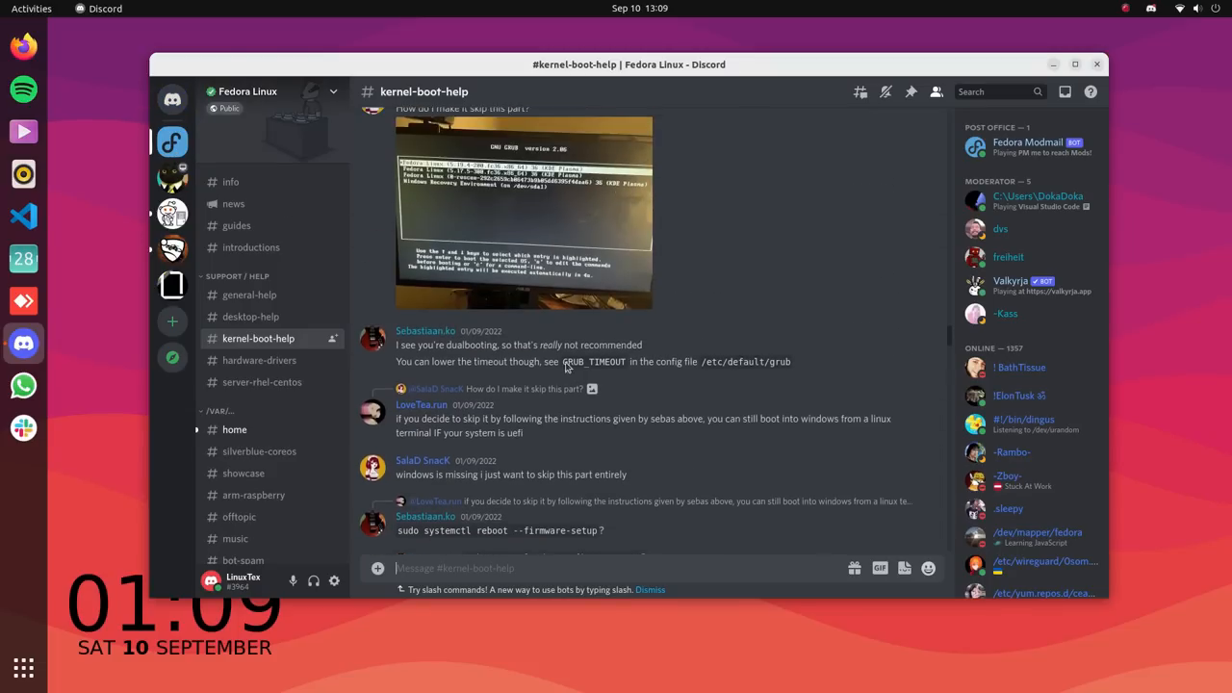
pyautogui.click(249, 294)
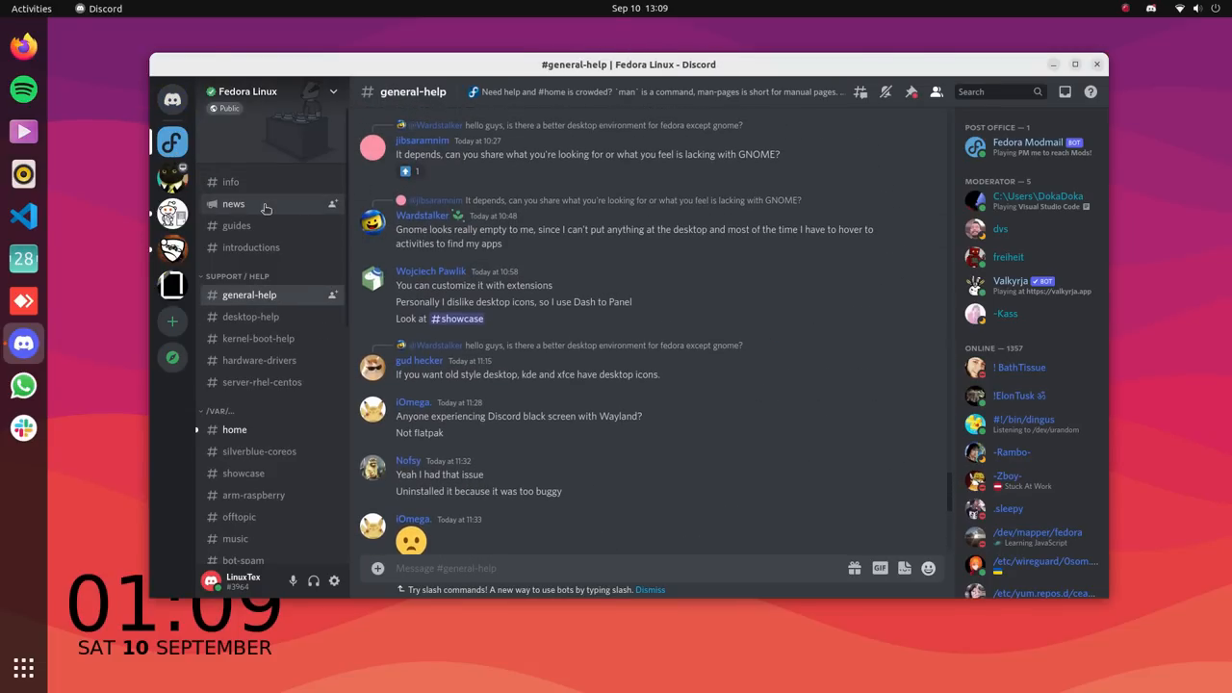
pyautogui.click(233, 203)
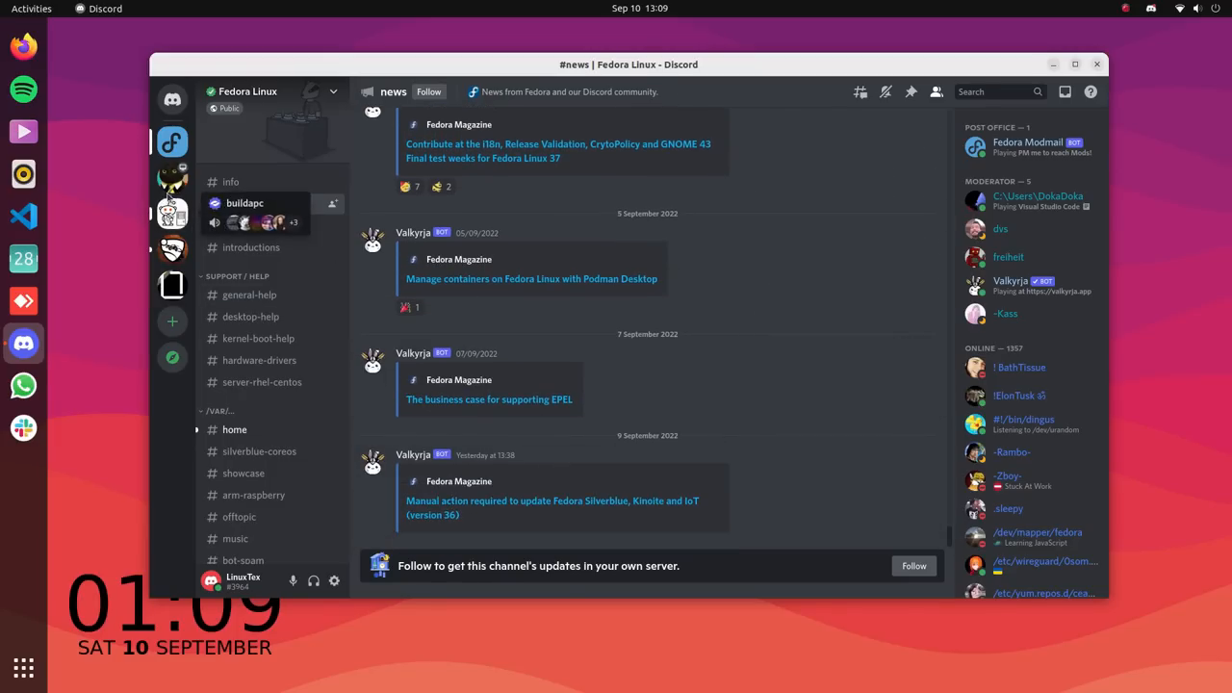
pyautogui.click(172, 176)
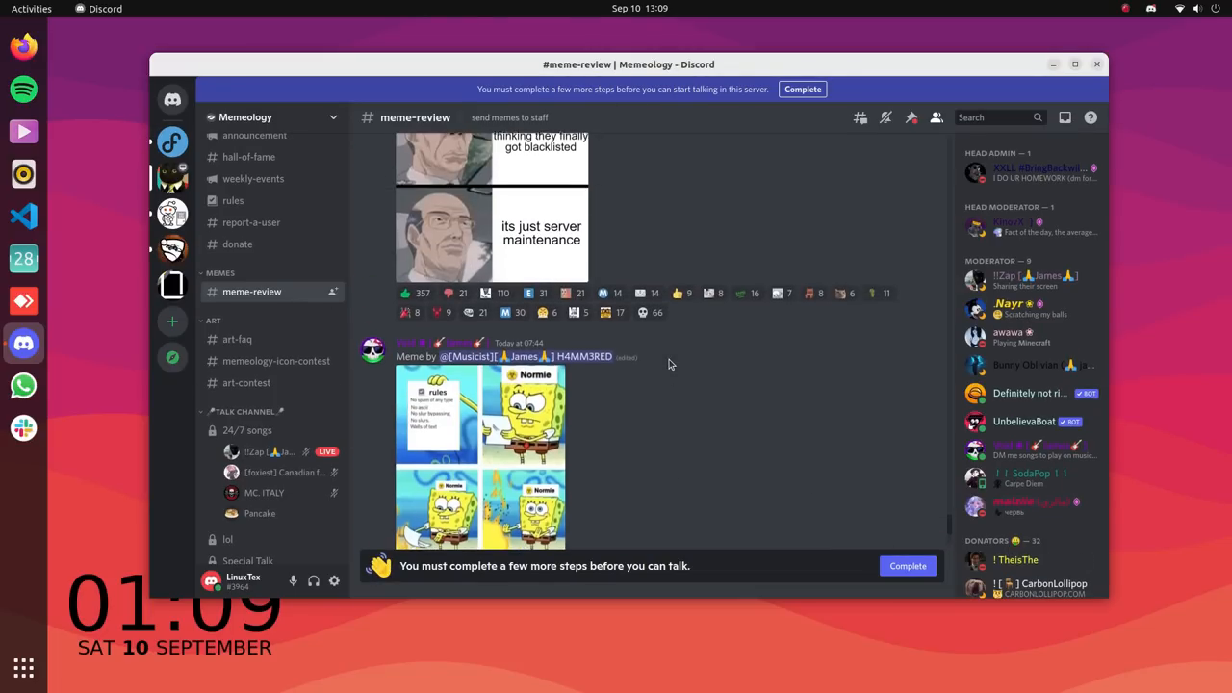
# Switch to the Rocket League server and scroll through #ama-answers
pyautogui.click(491, 221)
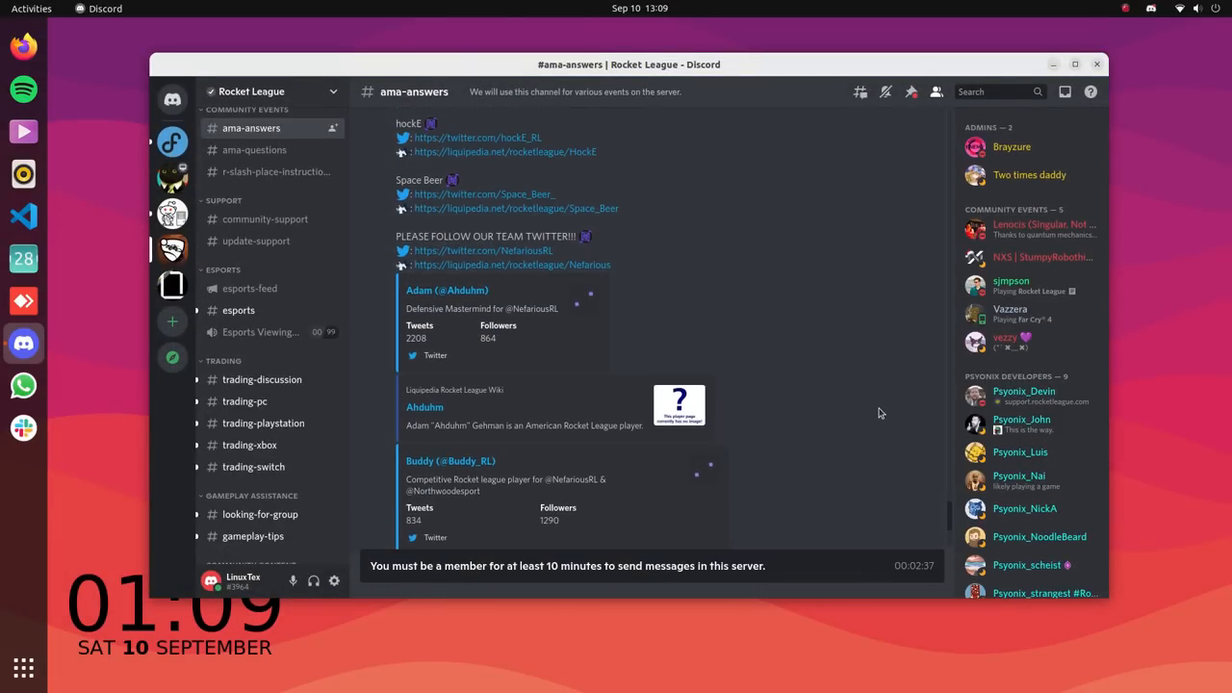
pyautogui.scroll(-3)
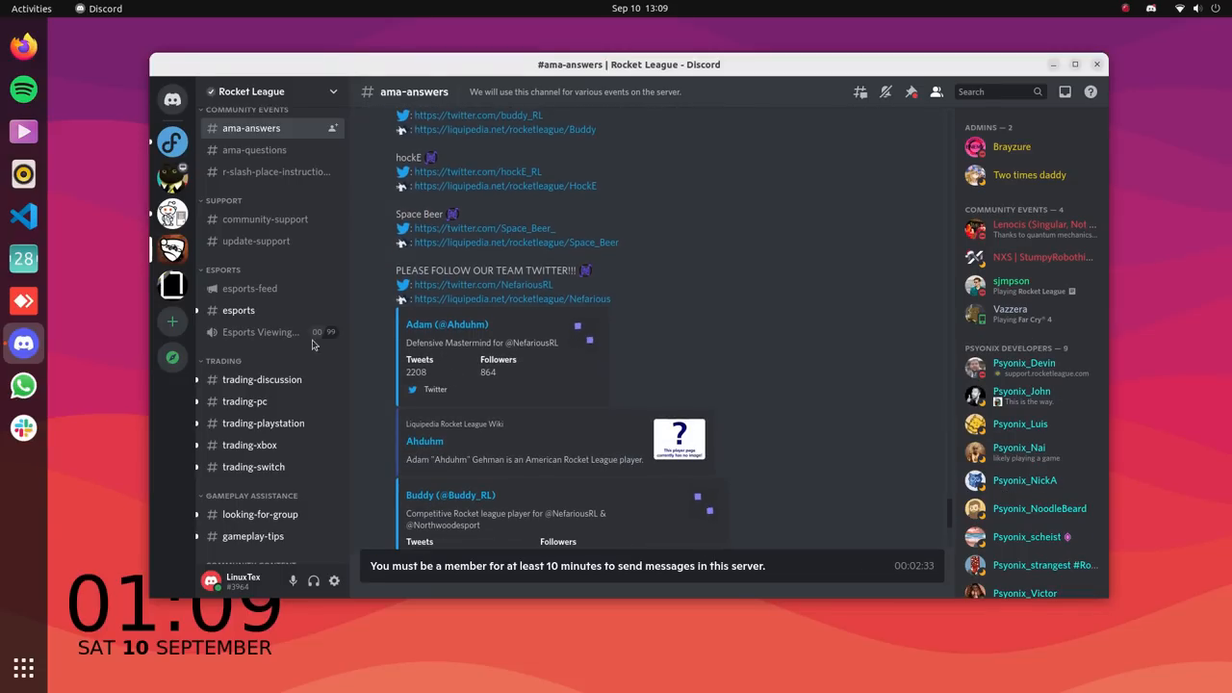
pyautogui.moveTo(171, 143)
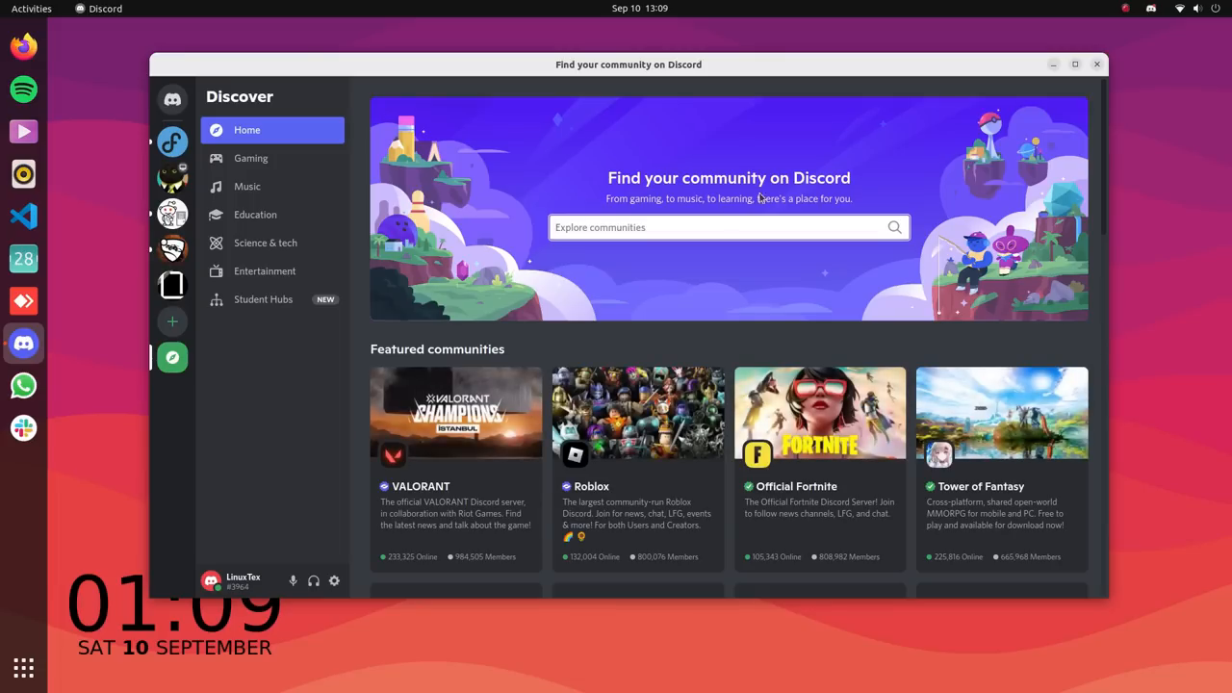
pyautogui.scroll(-3)
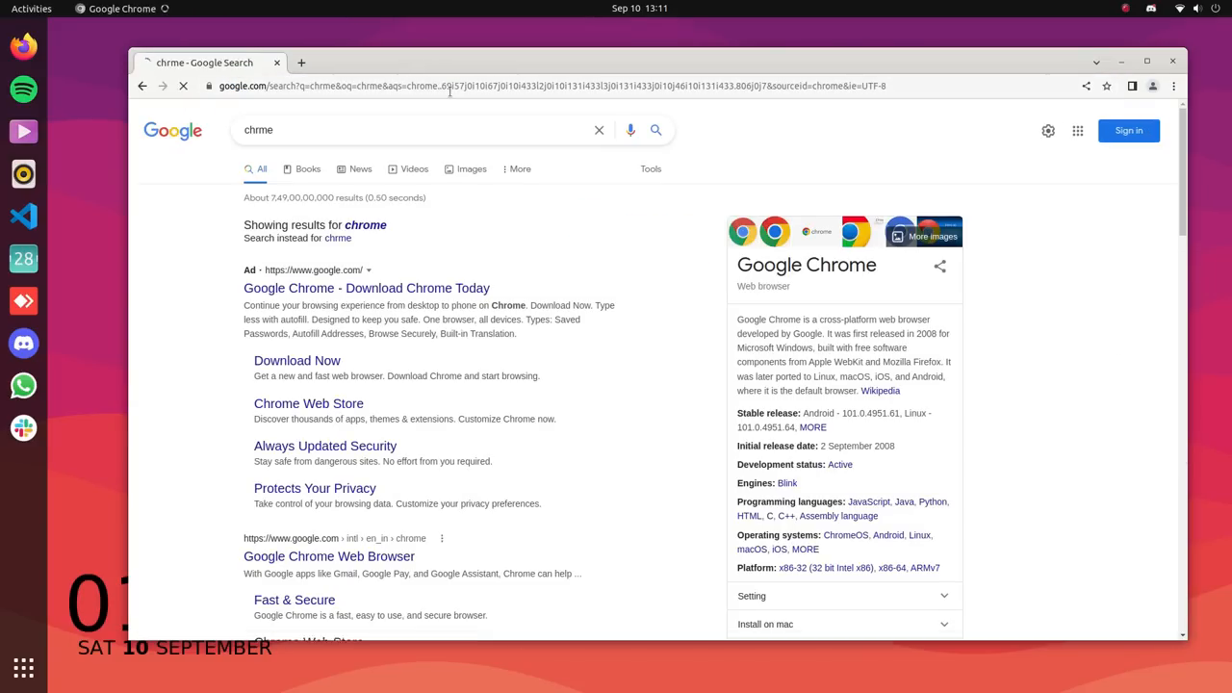
# Visit Google Chrome's page, then reach the Chrome Web Store's Extensions section from the search results
pyautogui.click(328, 556)
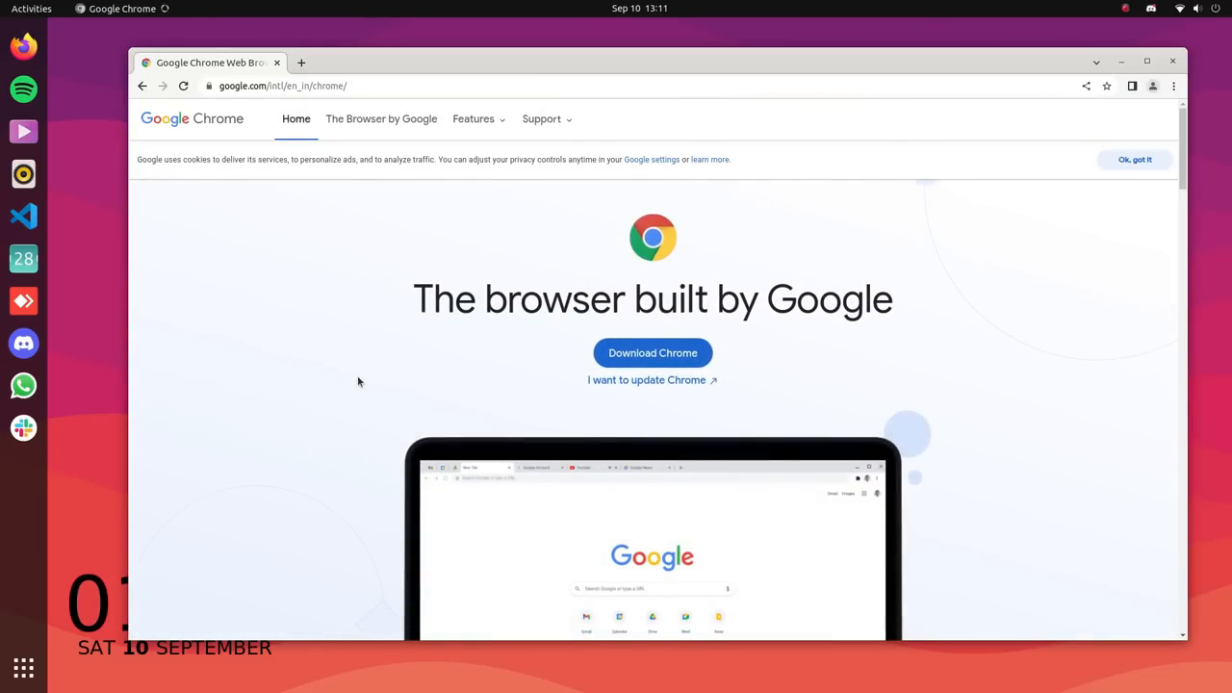
pyautogui.scroll(-3)
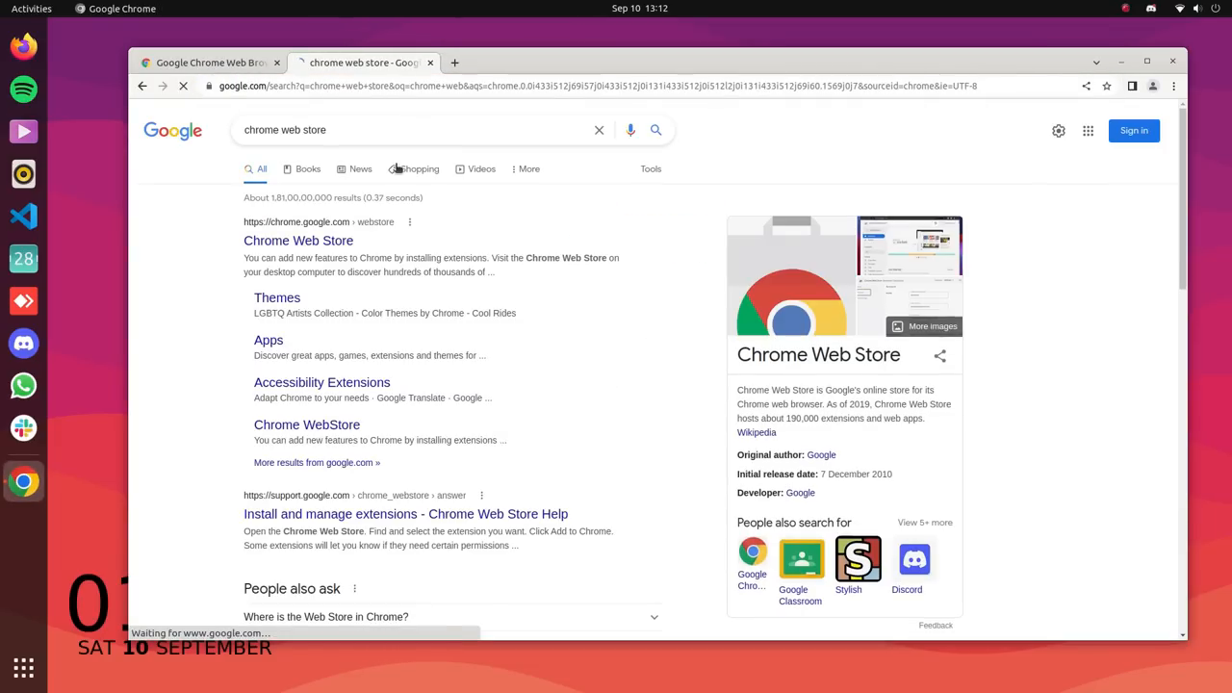
pyautogui.click(299, 241)
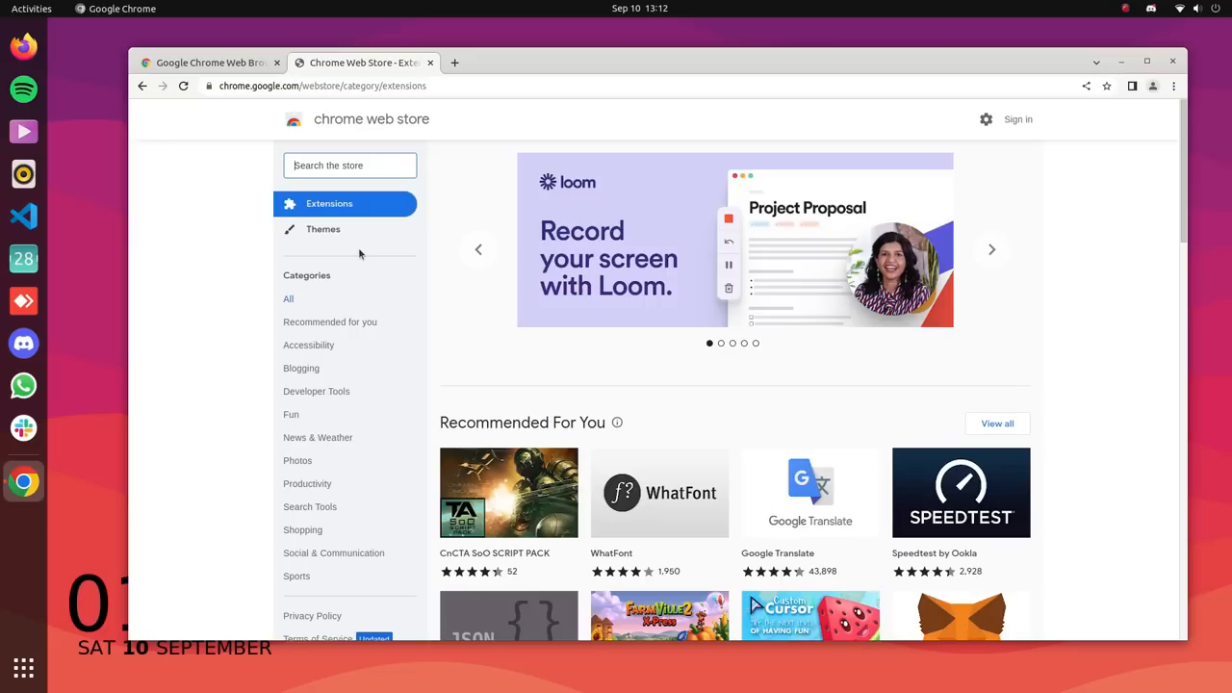